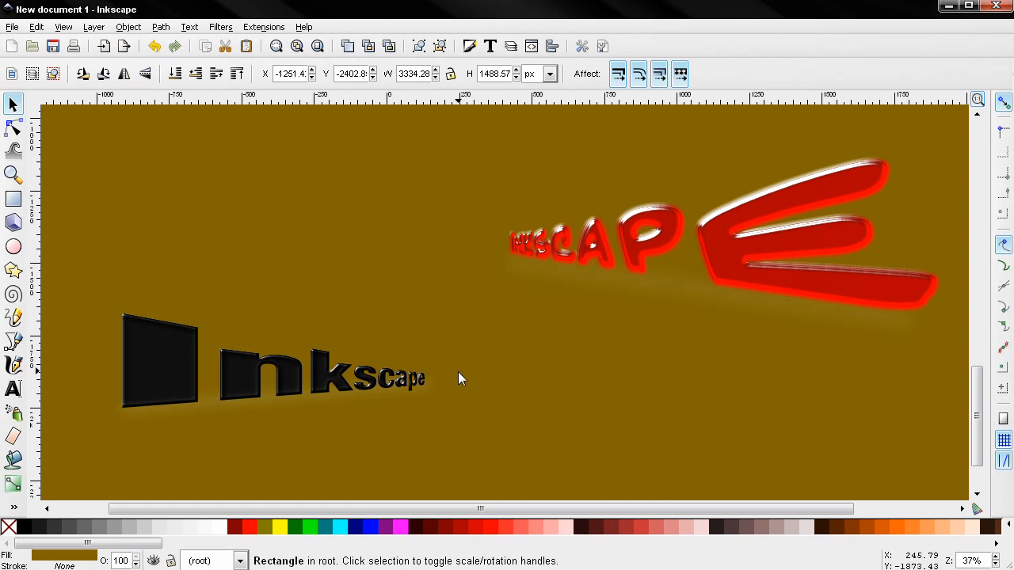
pyautogui.moveTo(471, 325)
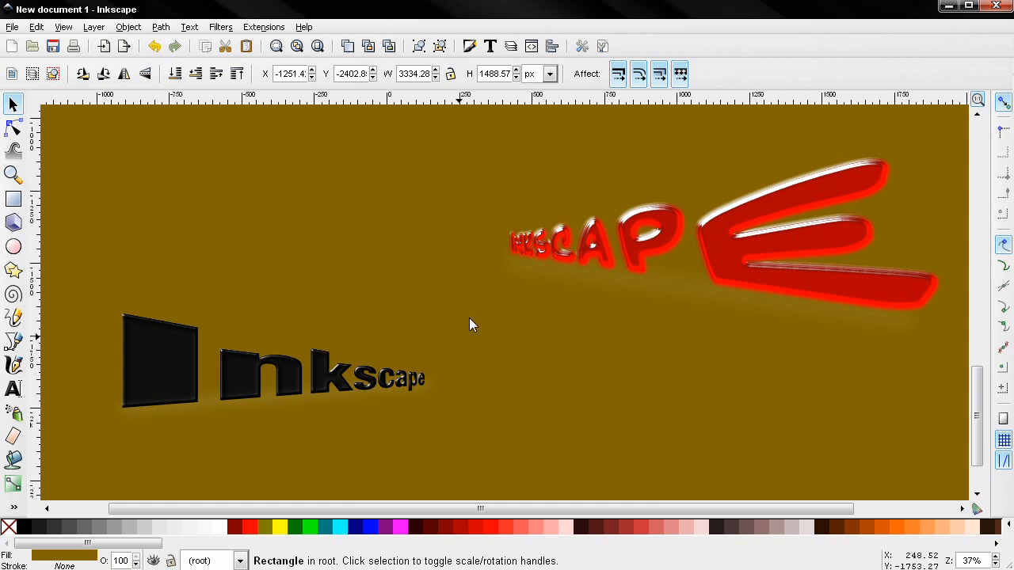
pyautogui.moveTo(871, 249)
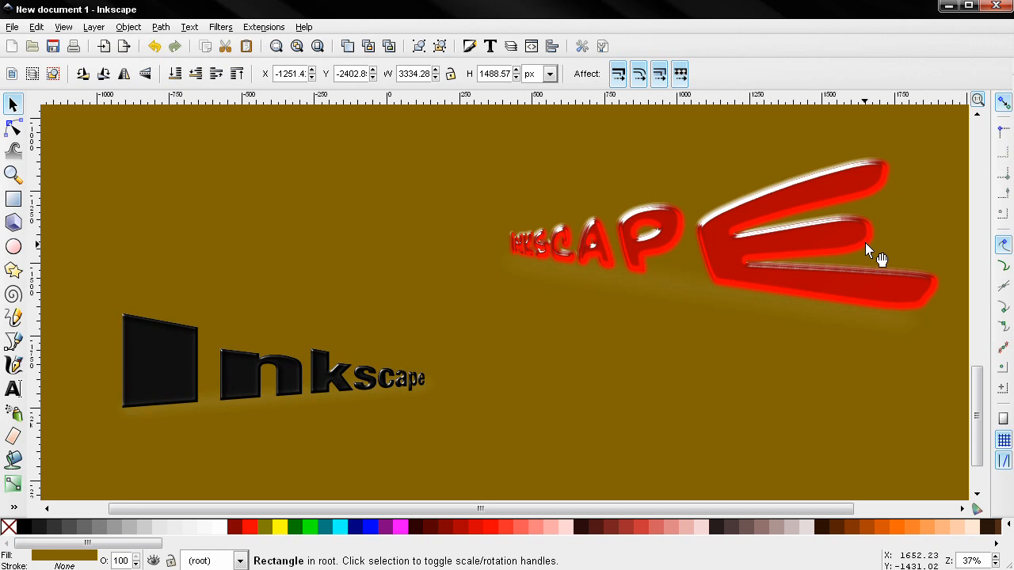
pyautogui.moveTo(384, 372)
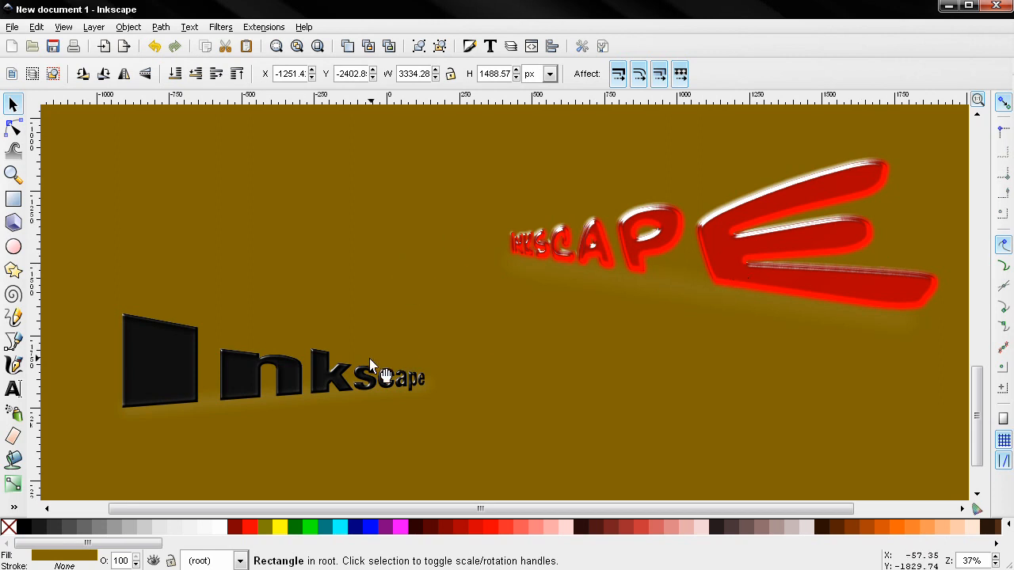
pyautogui.moveTo(519, 305)
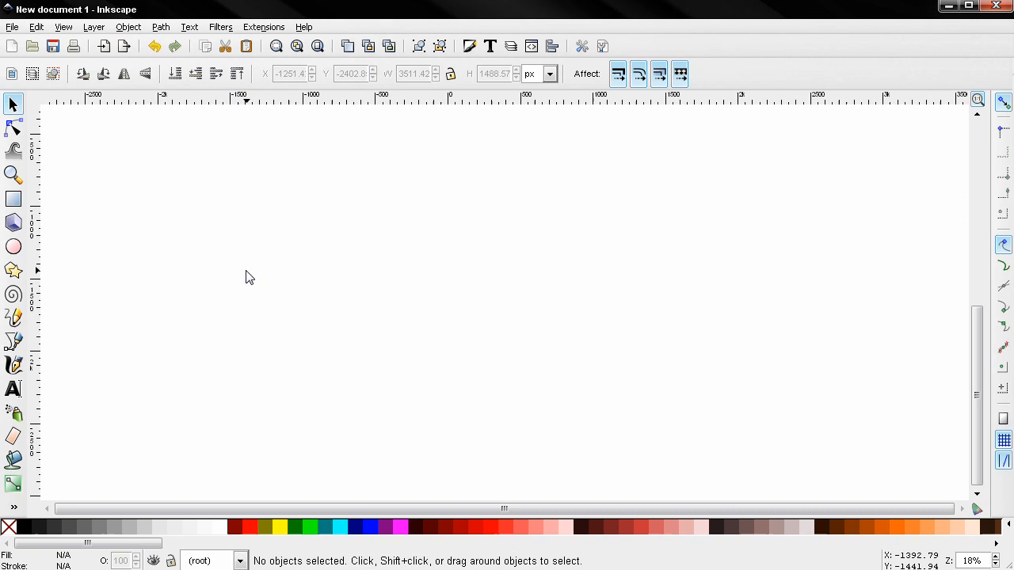
# Create a text object reading 'Inkscape' and select it.
pyautogui.click(13, 388)
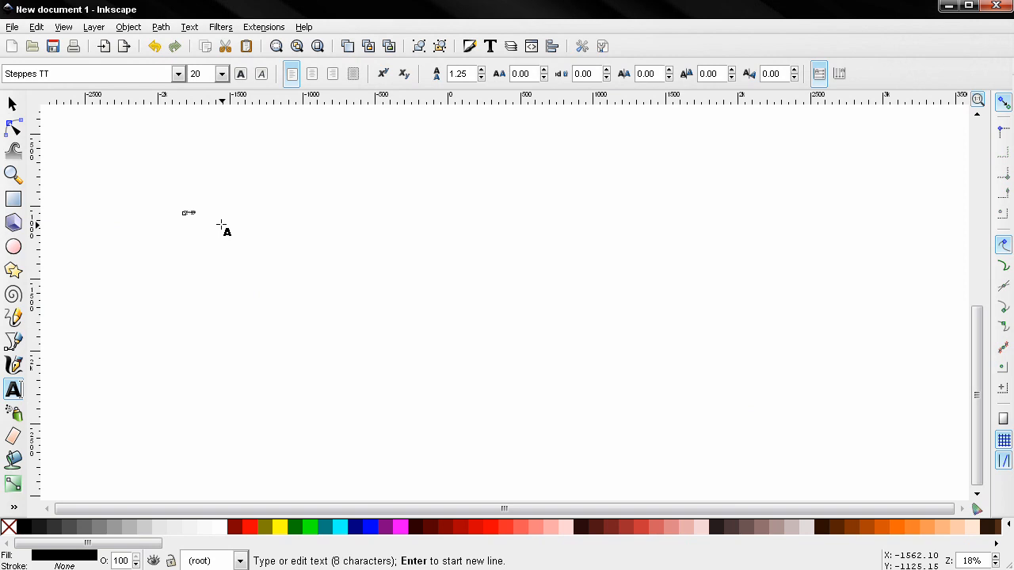
pyautogui.click(12, 104)
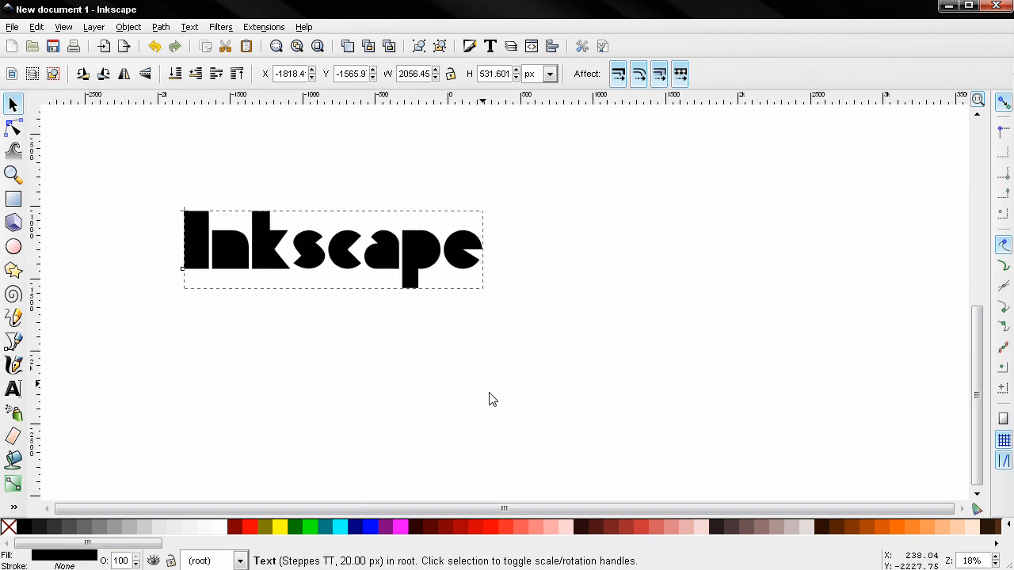
pyautogui.click(332, 249)
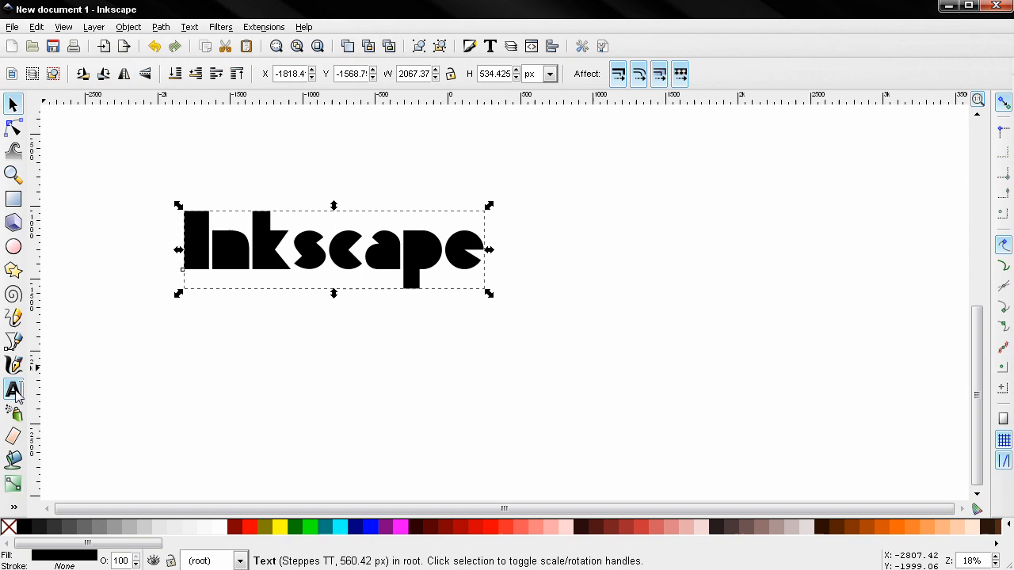
# Set the word's font to PGTextje, scale it up, and fill it red.
pyautogui.click(14, 388)
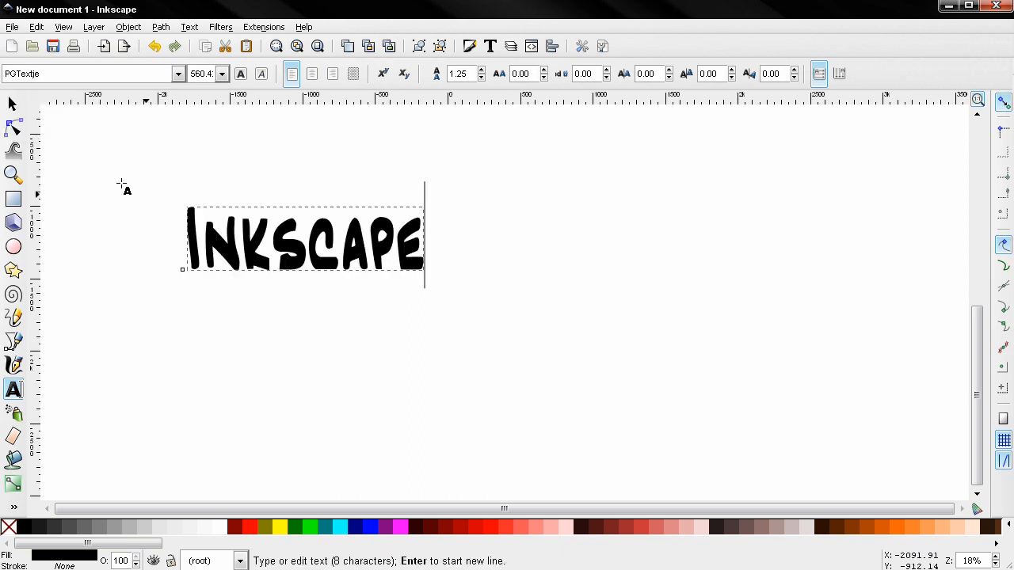
pyautogui.click(14, 104)
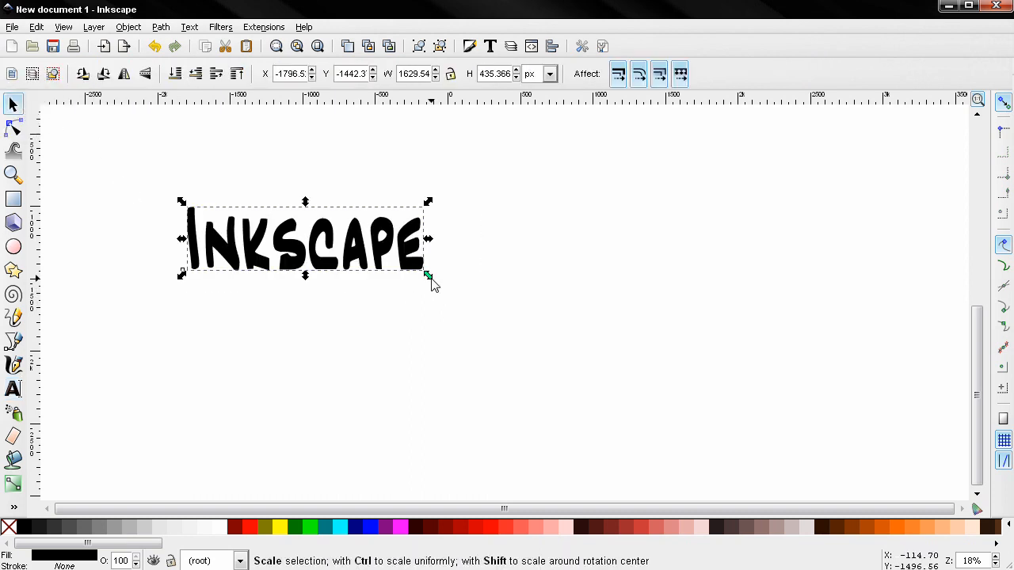
pyautogui.moveTo(428, 276); pyautogui.dragTo(466, 290)
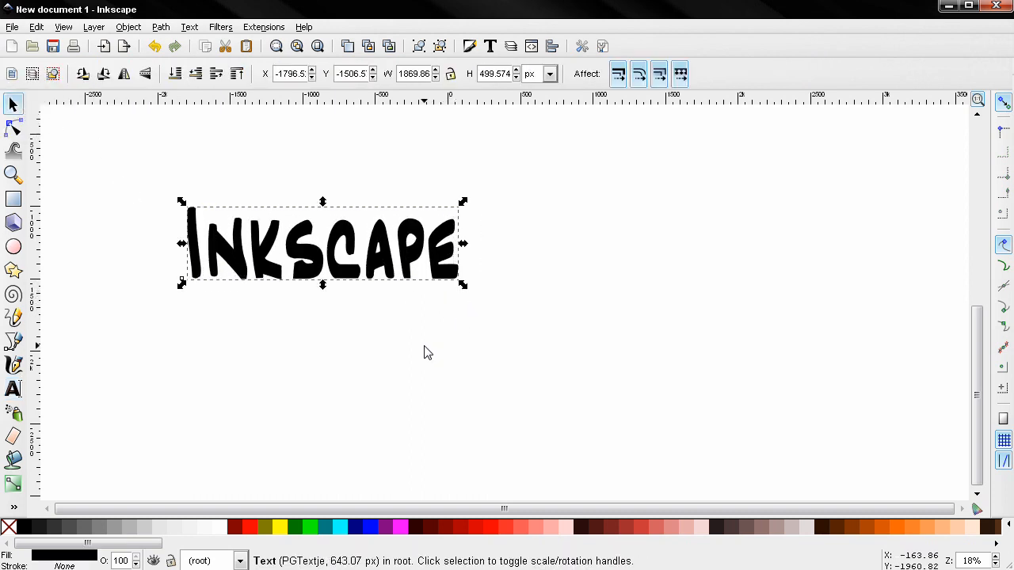
pyautogui.click(252, 528)
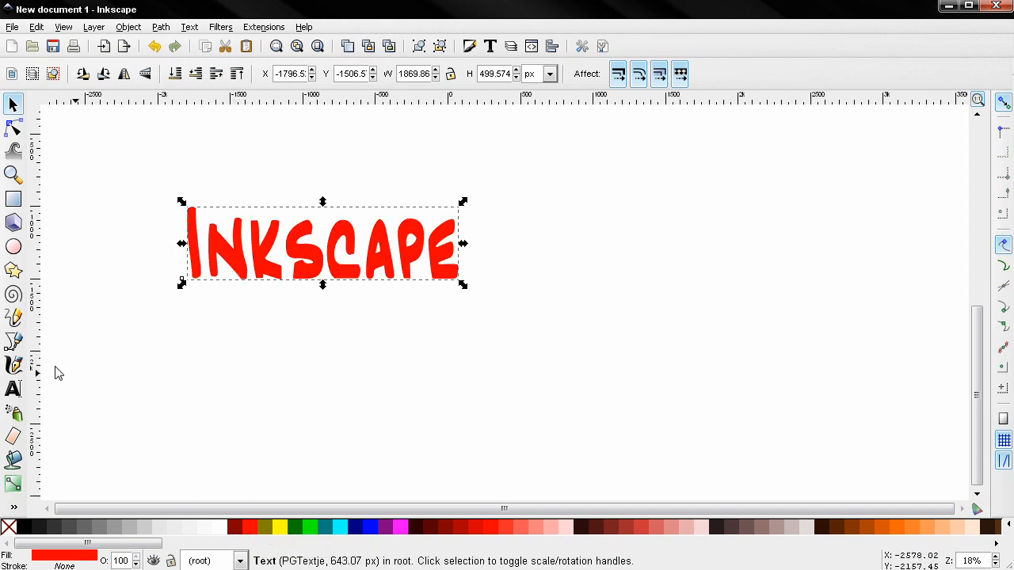
# Draw a closed four-cornered path, narrow on the left and tall on the right.
pyautogui.click(13, 342)
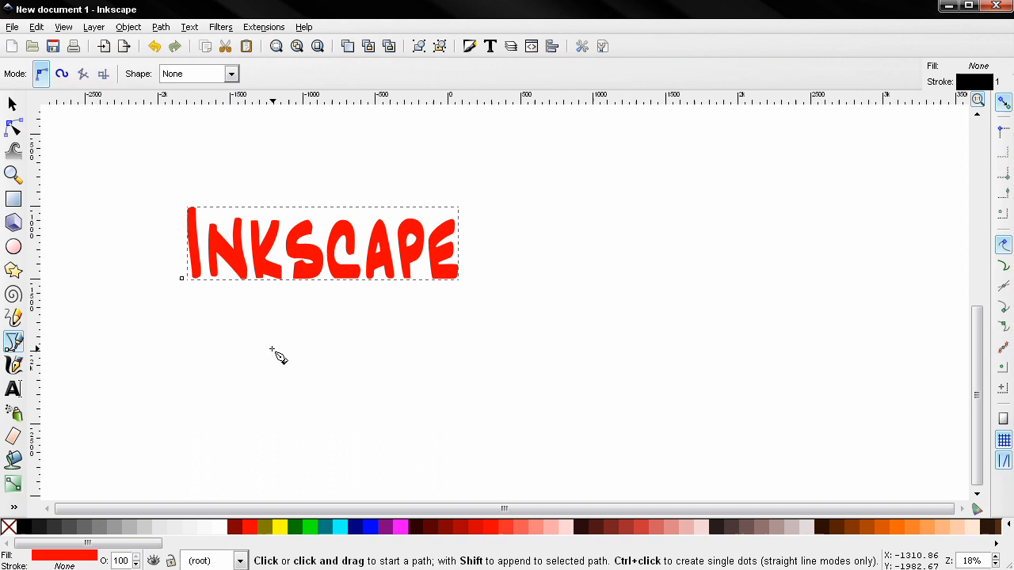
pyautogui.moveTo(461, 378)
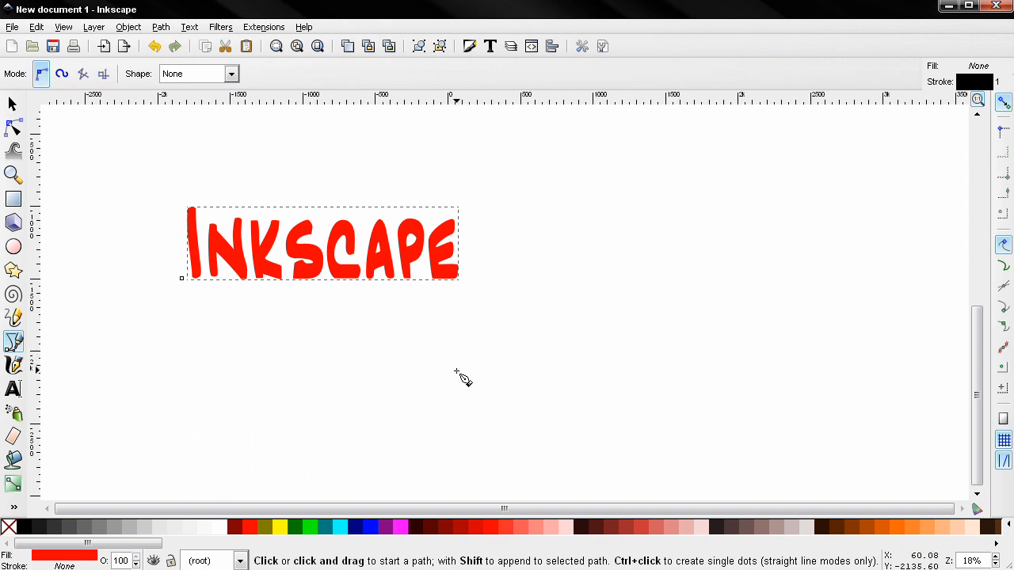
pyautogui.moveTo(466, 388)
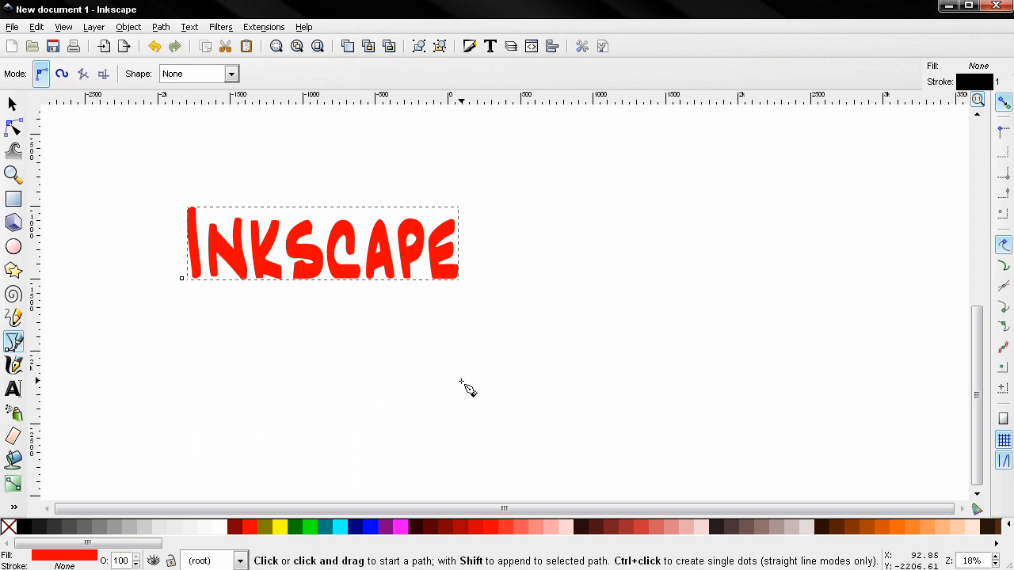
pyautogui.click(465, 371)
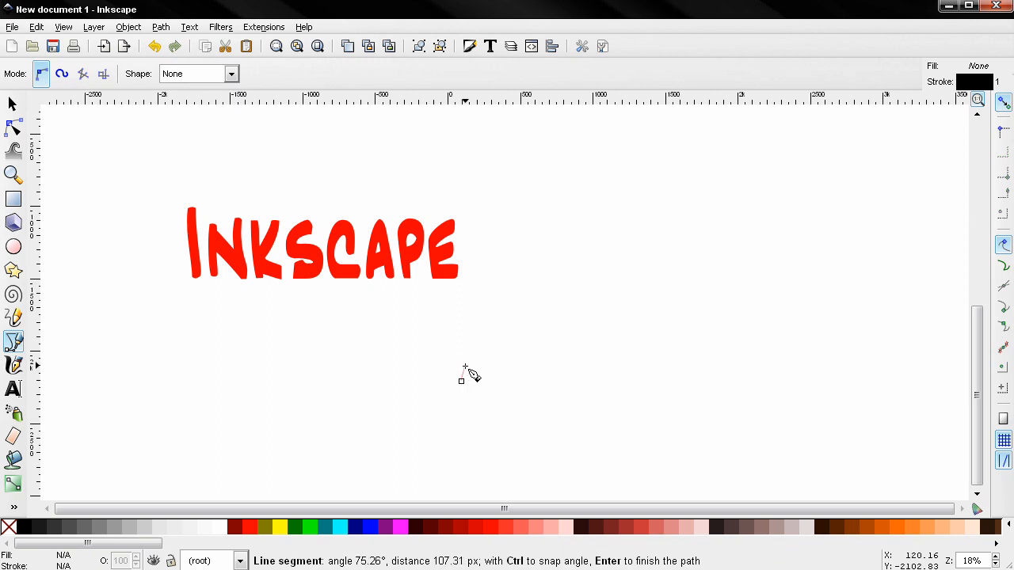
pyautogui.moveTo(461, 344)
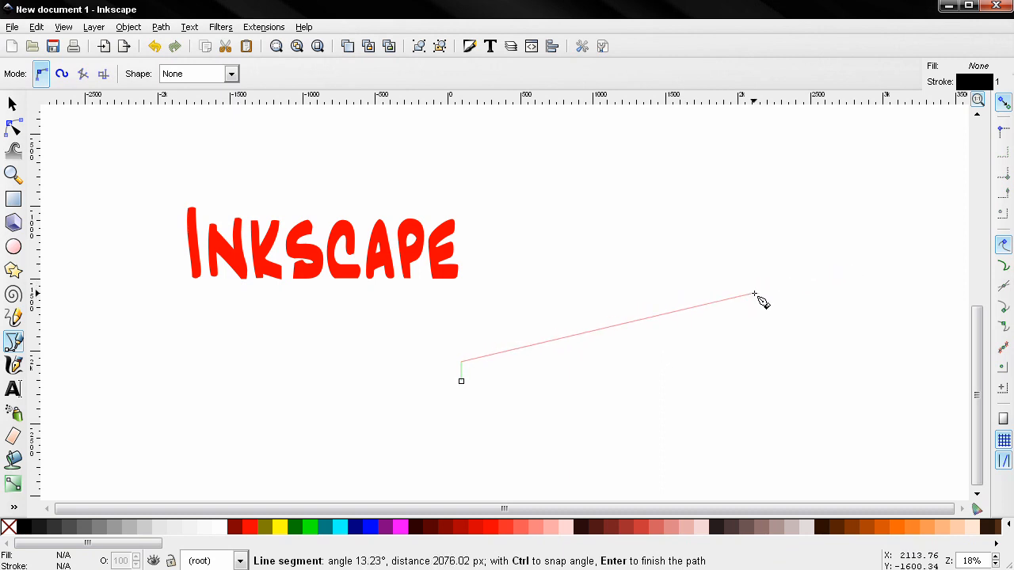
pyautogui.moveTo(832, 283)
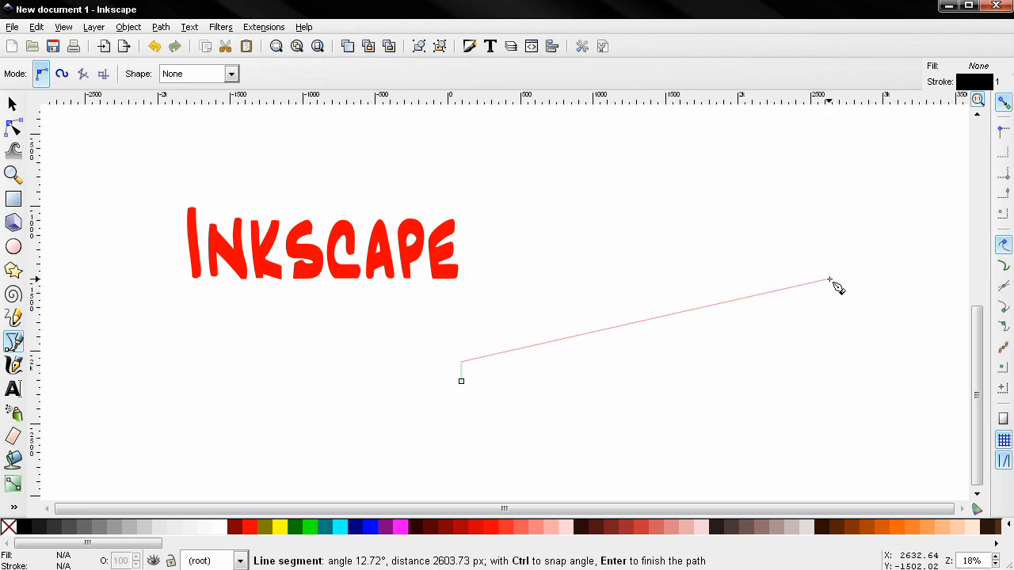
pyautogui.moveTo(823, 289)
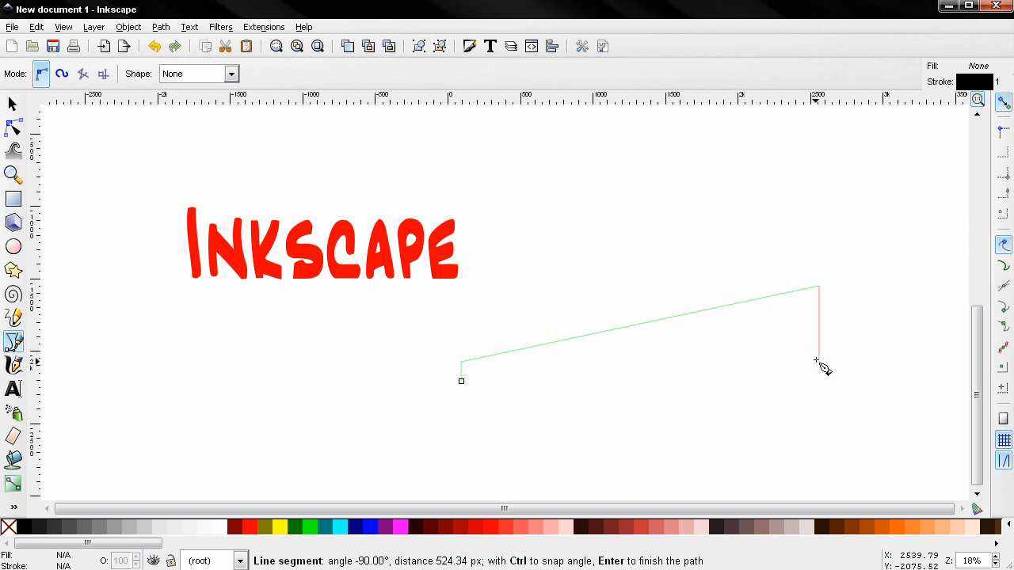
pyautogui.moveTo(820, 431)
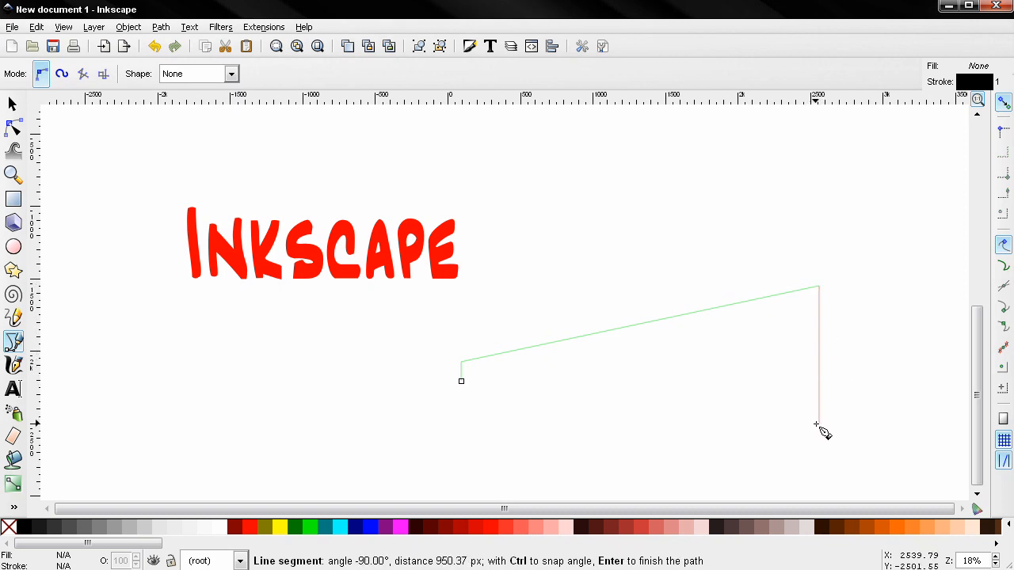
pyautogui.moveTo(800, 416)
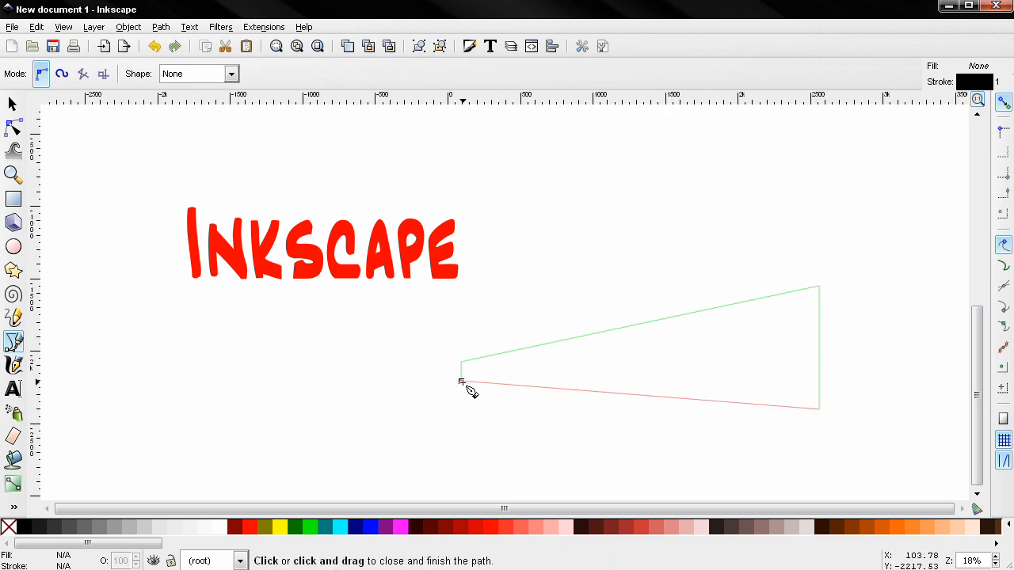
pyautogui.click(462, 381)
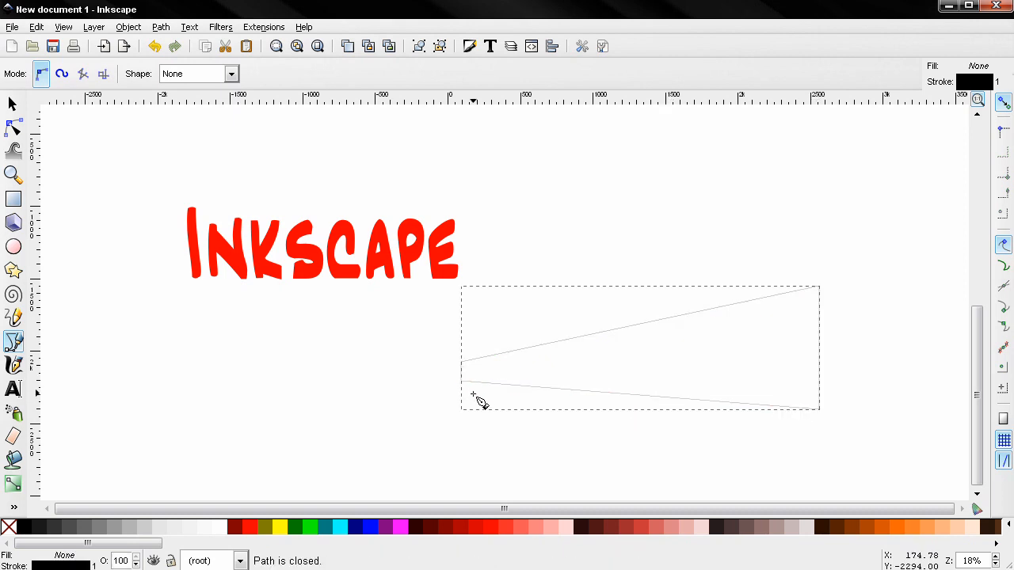
pyautogui.click(14, 128)
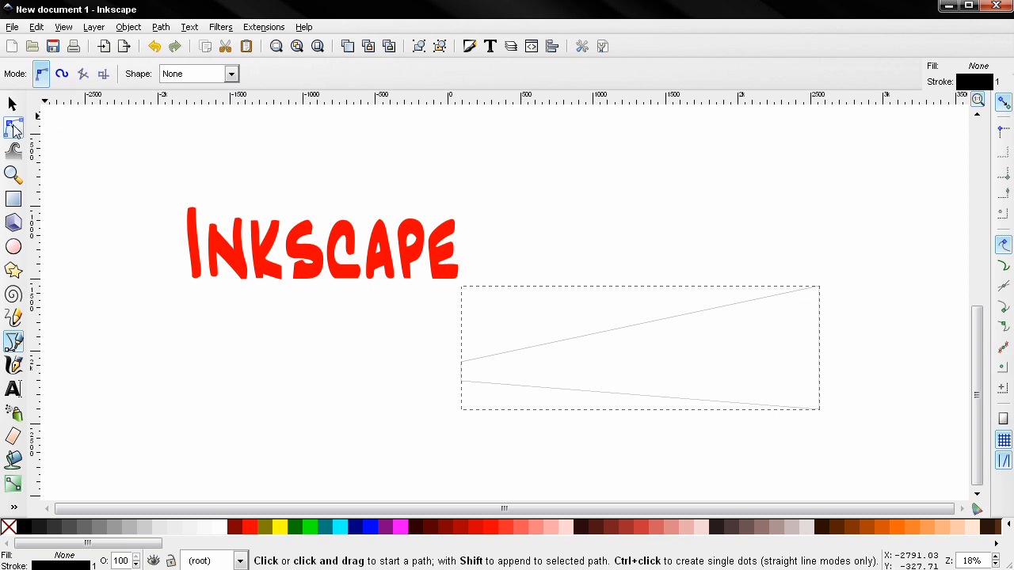
# Drag the outline's bottom-right node downward to widen its broad end.
pyautogui.click(14, 129)
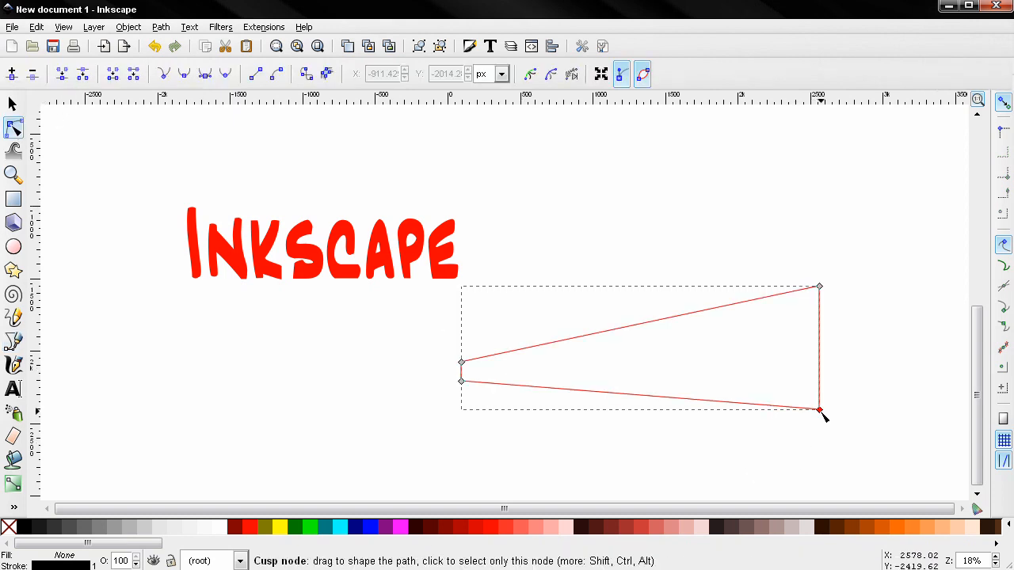
pyautogui.moveTo(820, 412); pyautogui.dragTo(820, 426)
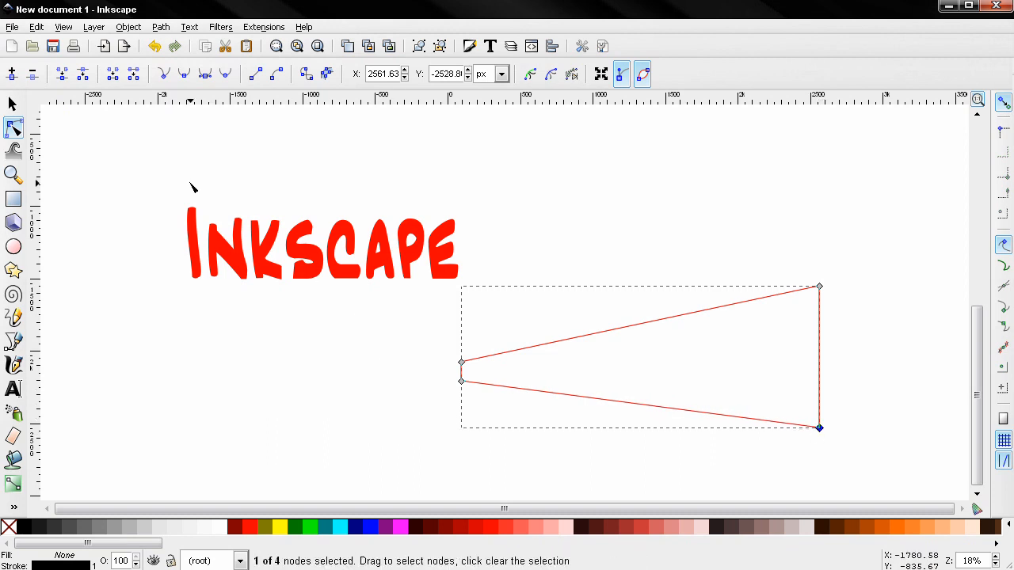
pyautogui.click(285, 242)
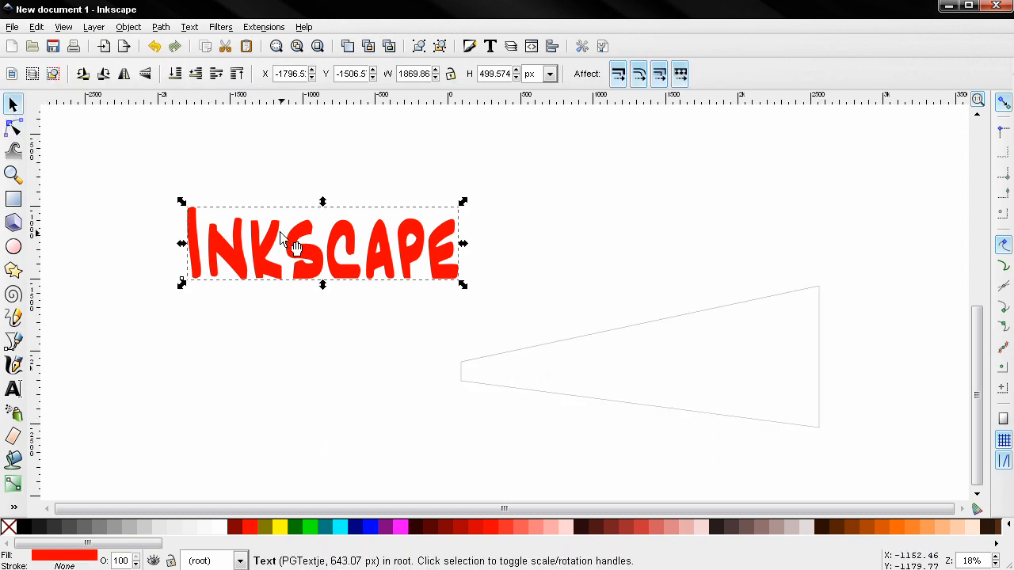
# Convert the red word to a path and apply Perspective using the tapering outline.
pyautogui.click(160, 26)
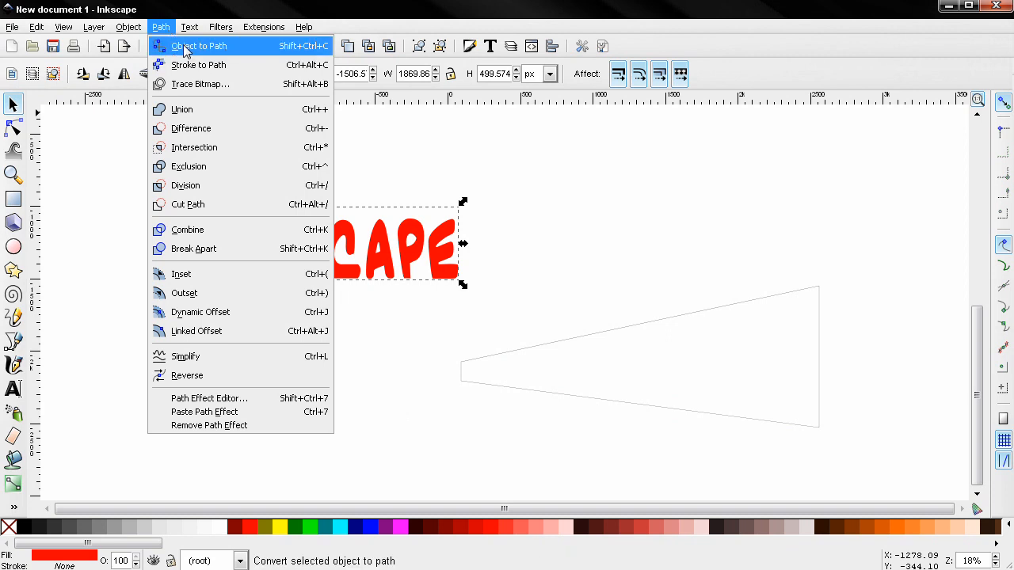
pyautogui.click(198, 45)
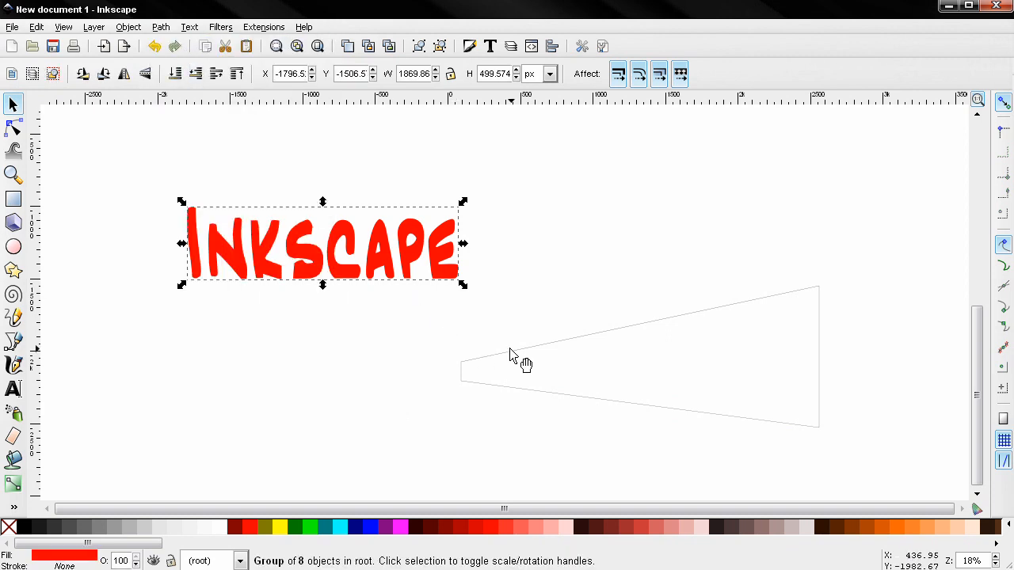
pyautogui.moveTo(530, 354)
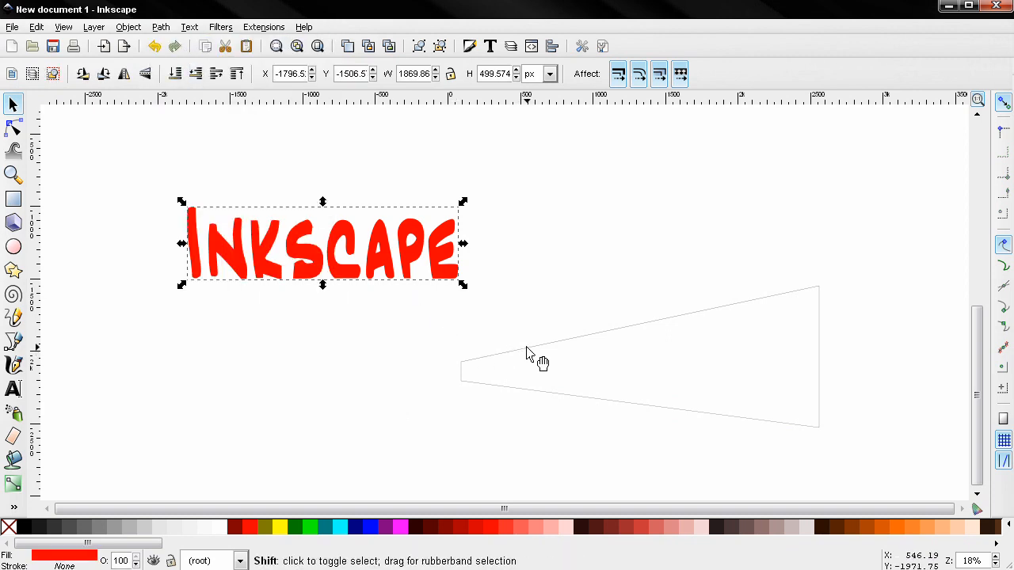
pyautogui.click(542, 356)
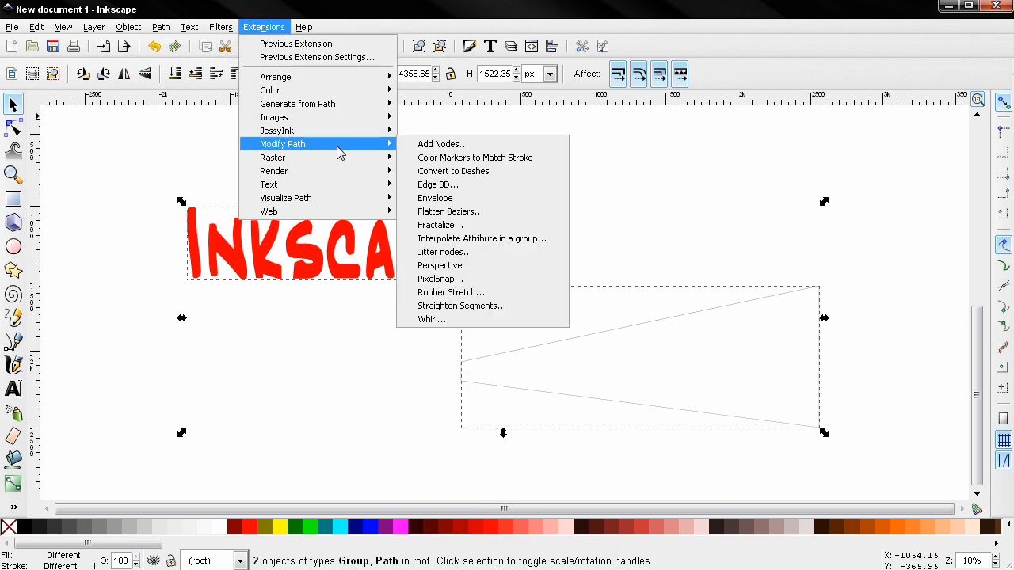
pyautogui.click(439, 265)
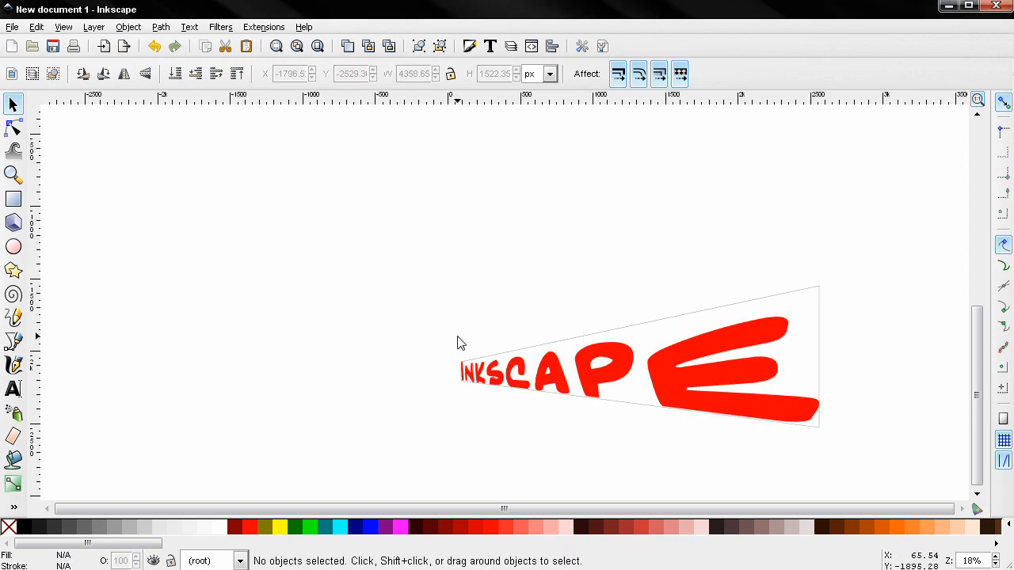
pyautogui.moveTo(584, 354)
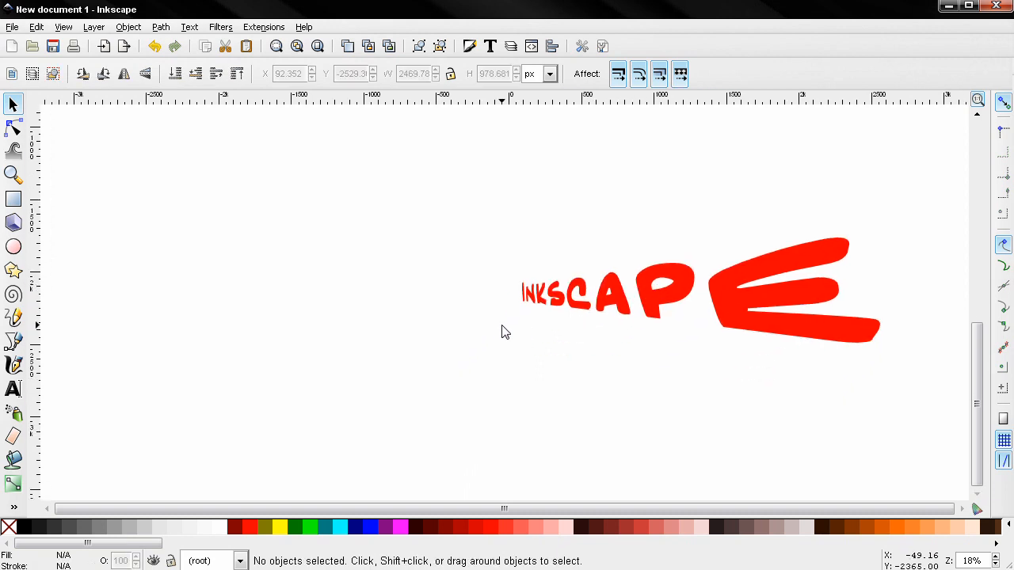
pyautogui.moveTo(768, 309)
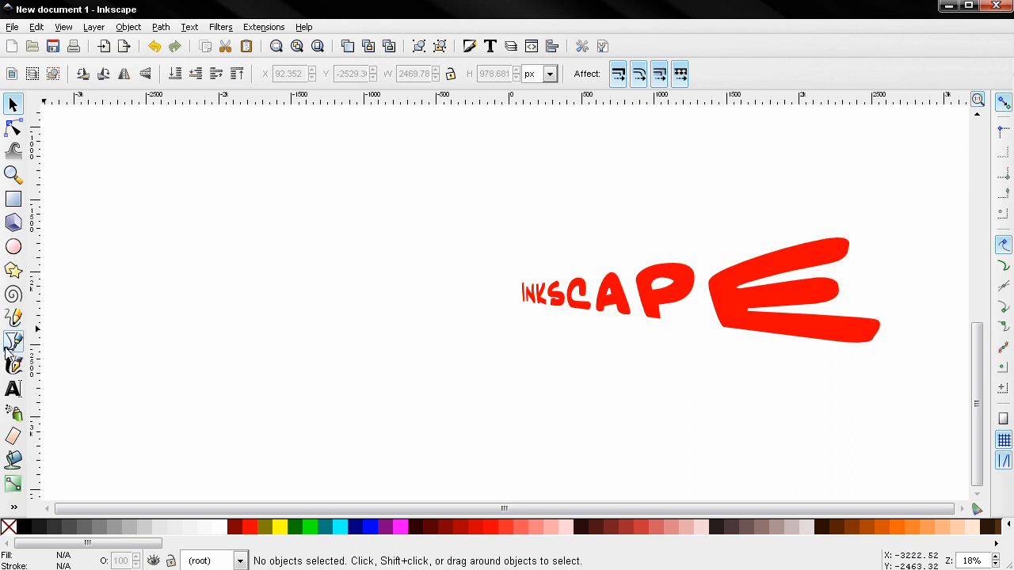
pyautogui.moveTo(196, 414)
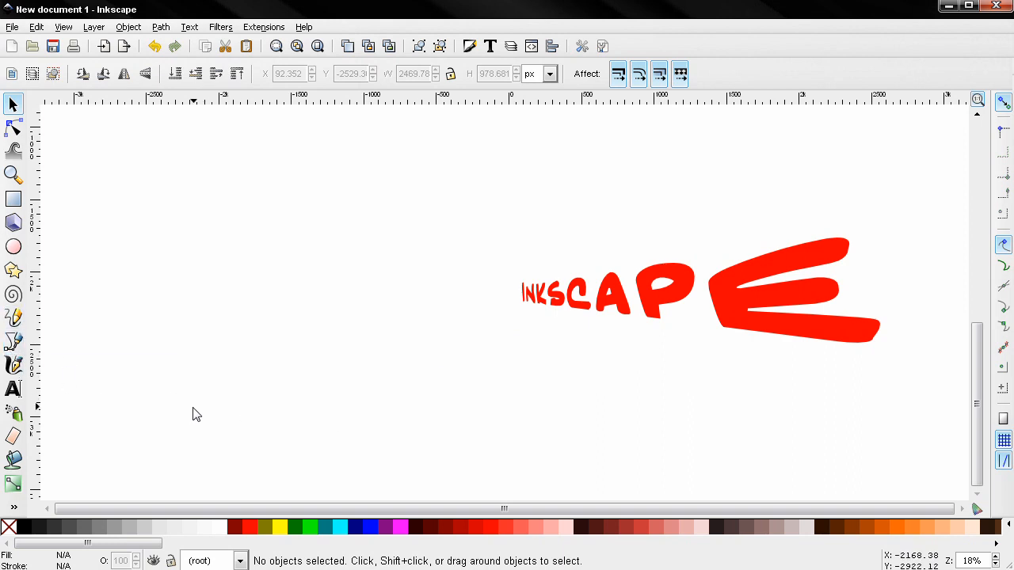
pyautogui.moveTo(251, 425)
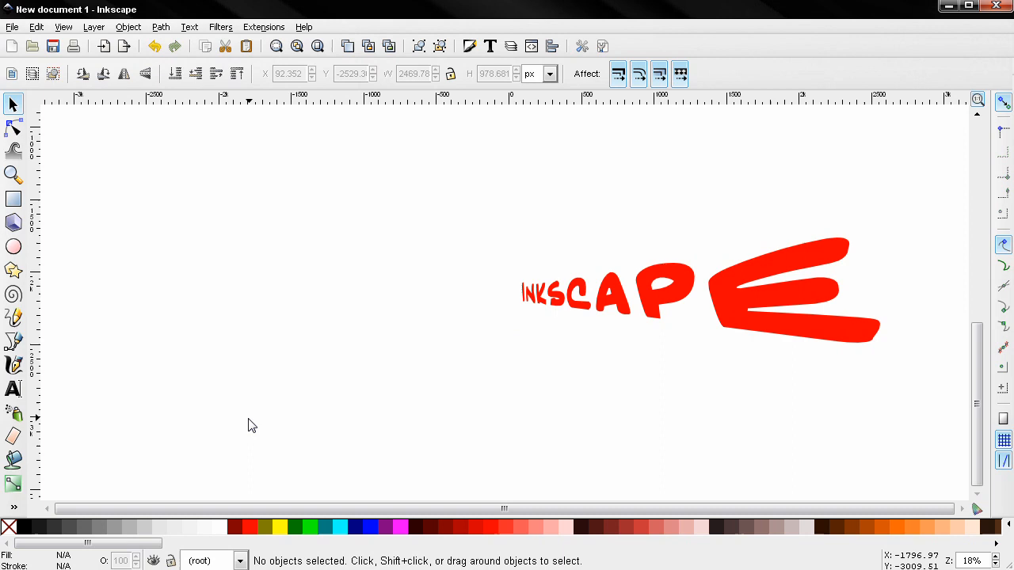
pyautogui.moveTo(386, 473)
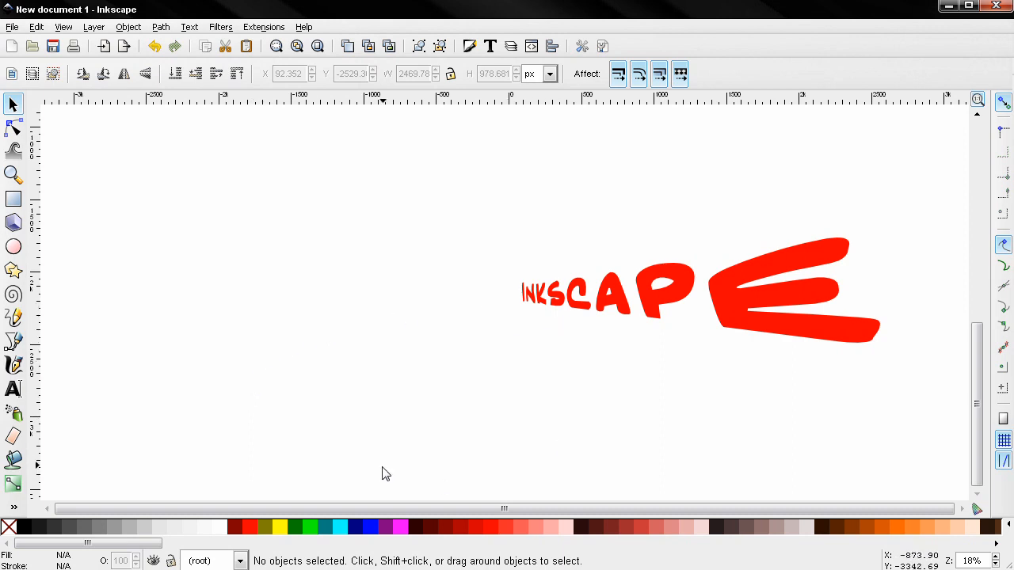
pyautogui.moveTo(600, 268)
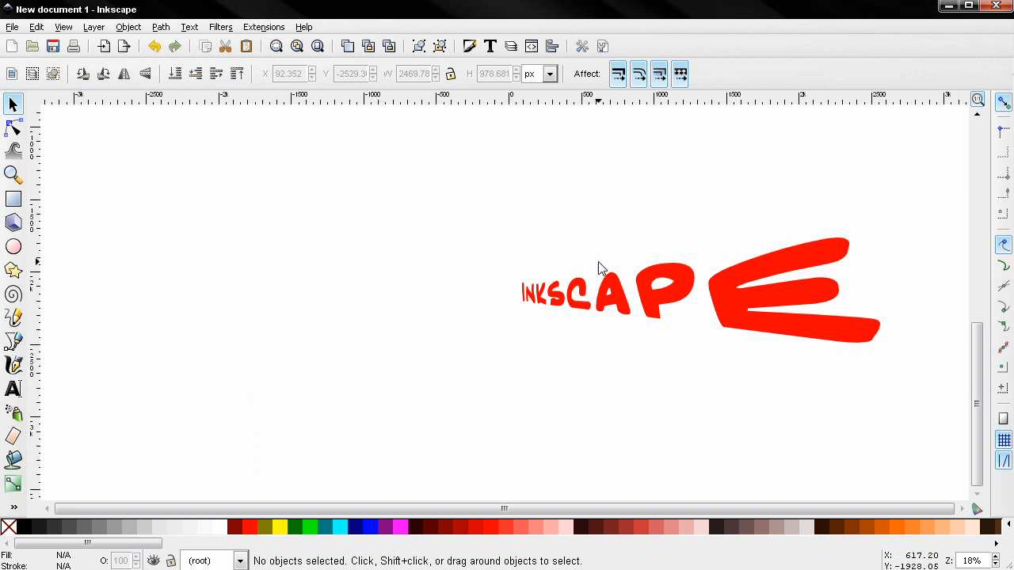
pyautogui.moveTo(610, 380)
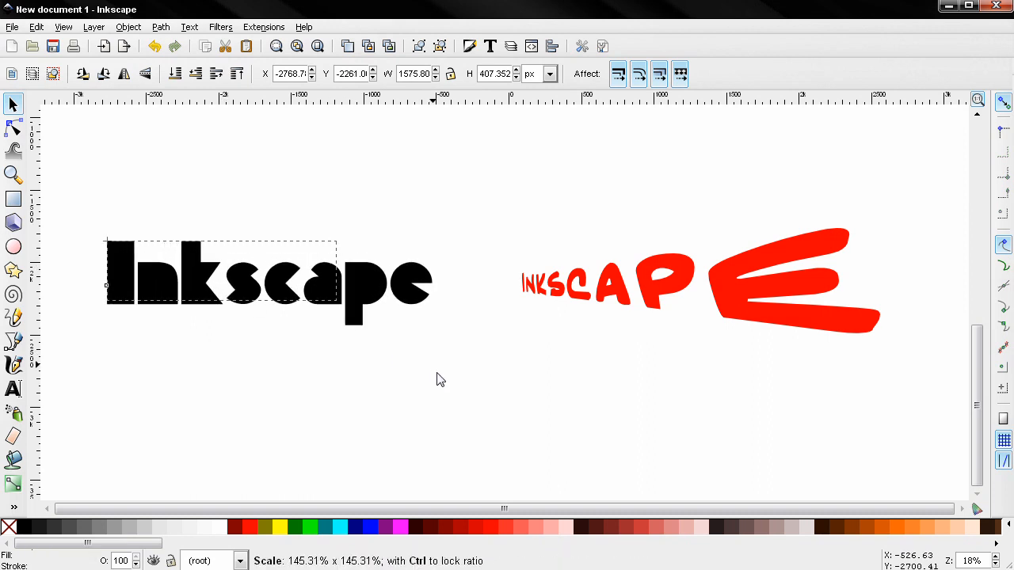
# Change the black 'Inkscape' word's font family to Harvest.
pyautogui.click(269, 285)
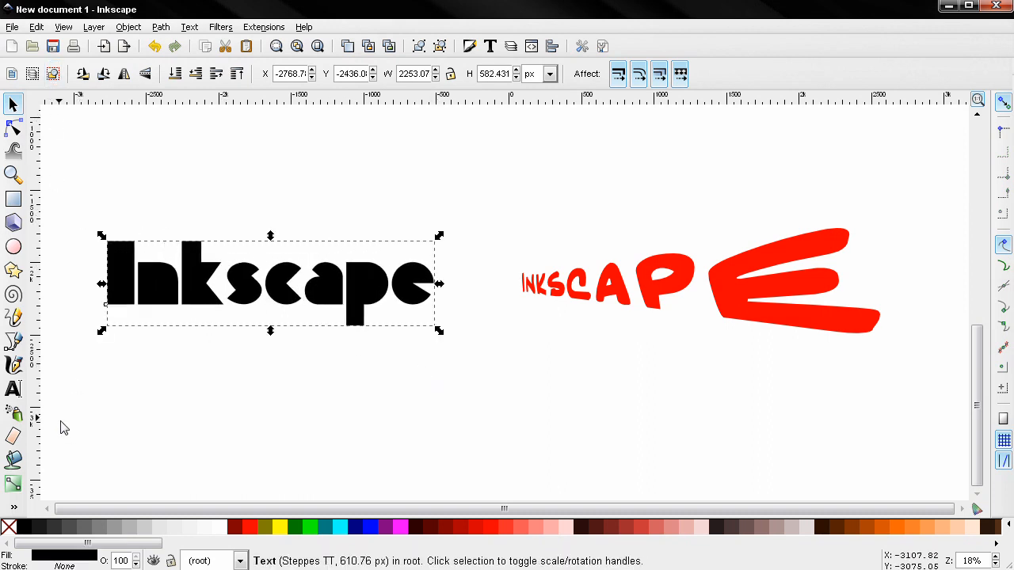
pyautogui.click(13, 388)
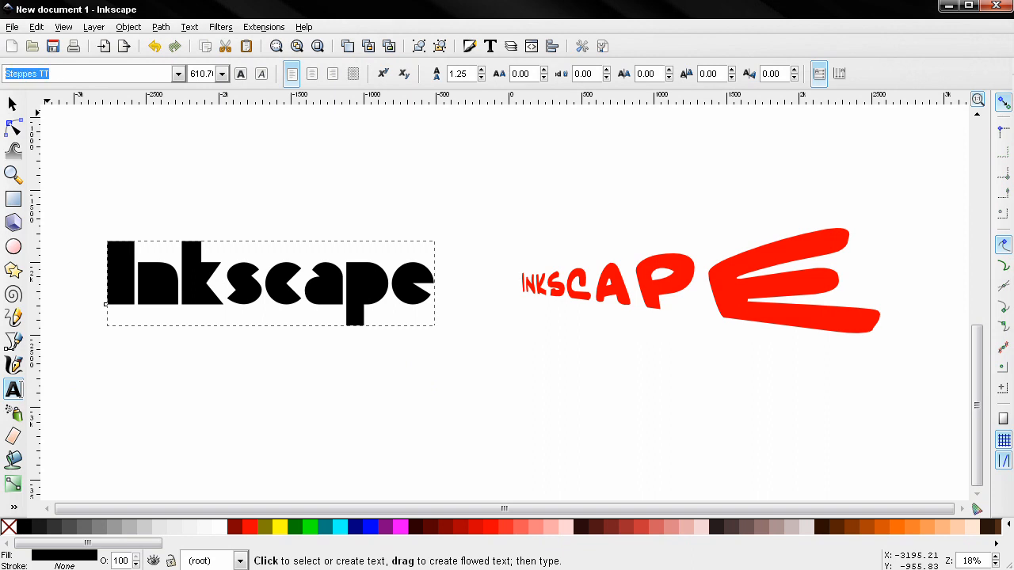
pyautogui.write('har')
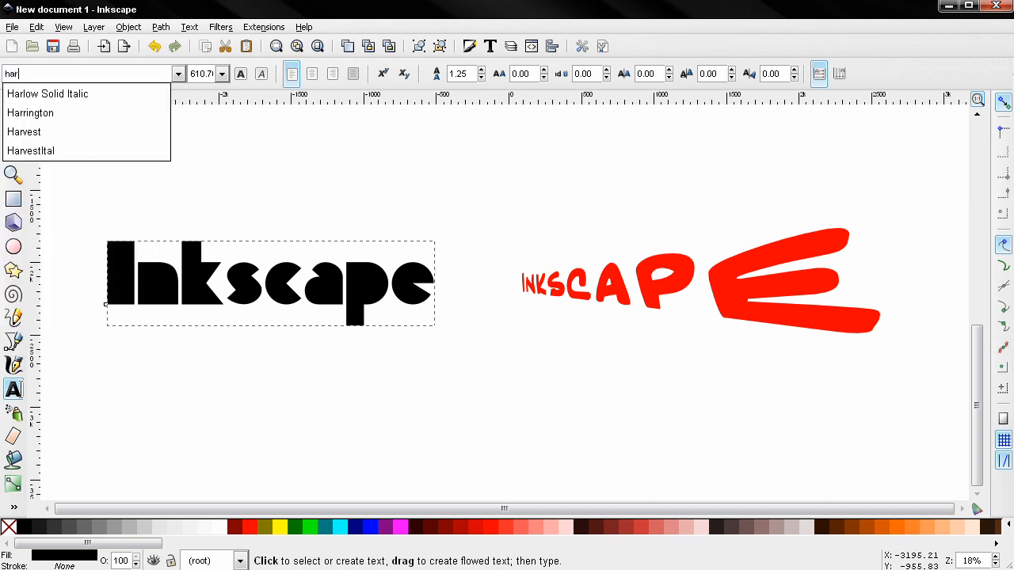
pyautogui.click(24, 132)
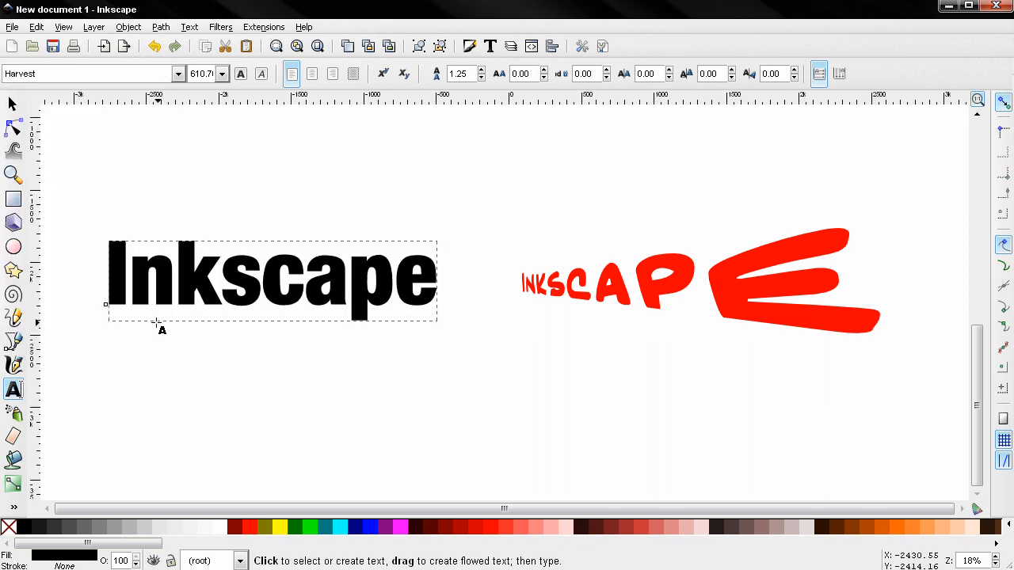
pyautogui.click(13, 342)
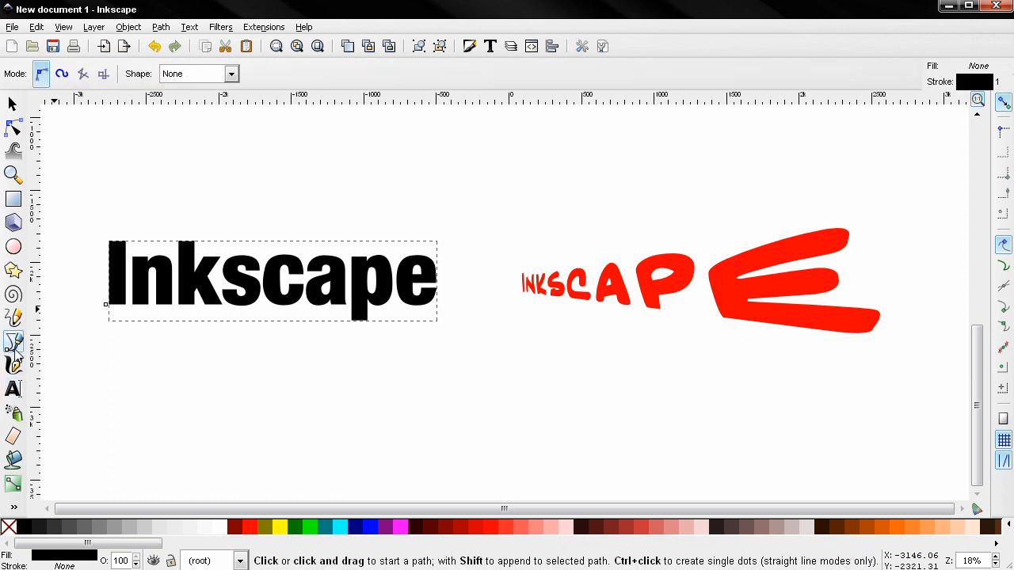
pyautogui.moveTo(95, 479)
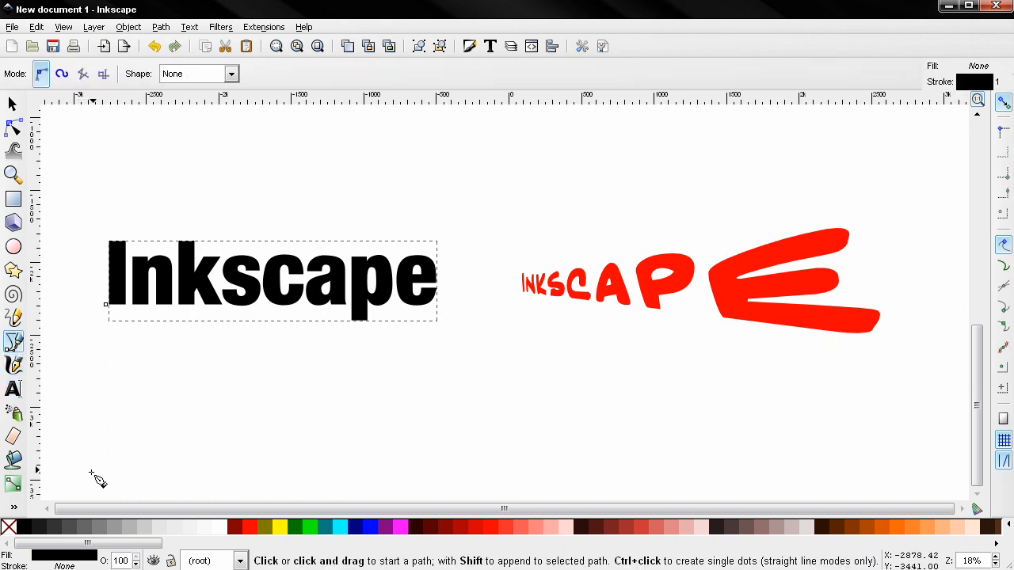
pyautogui.moveTo(90, 343)
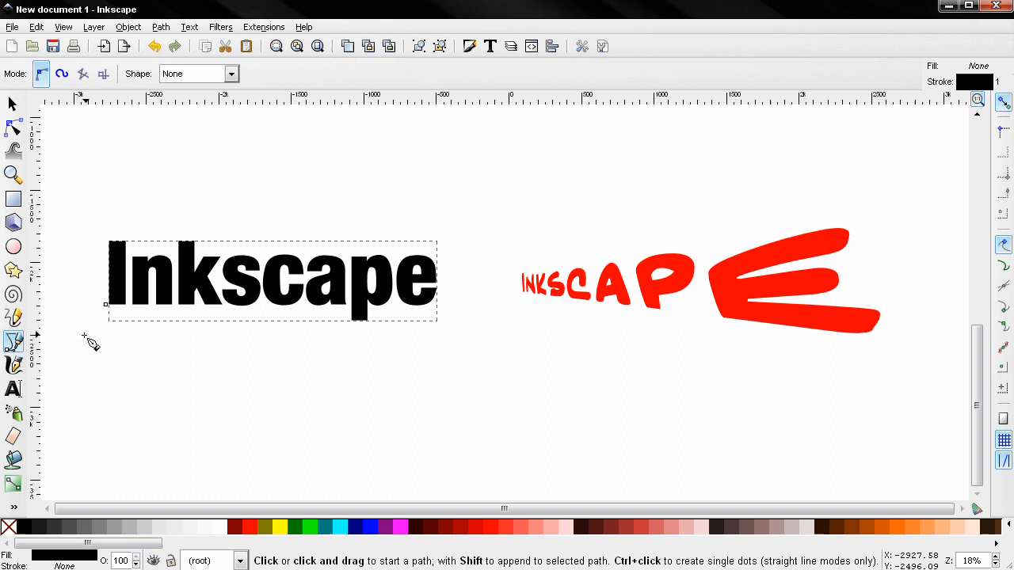
pyautogui.moveTo(371, 398)
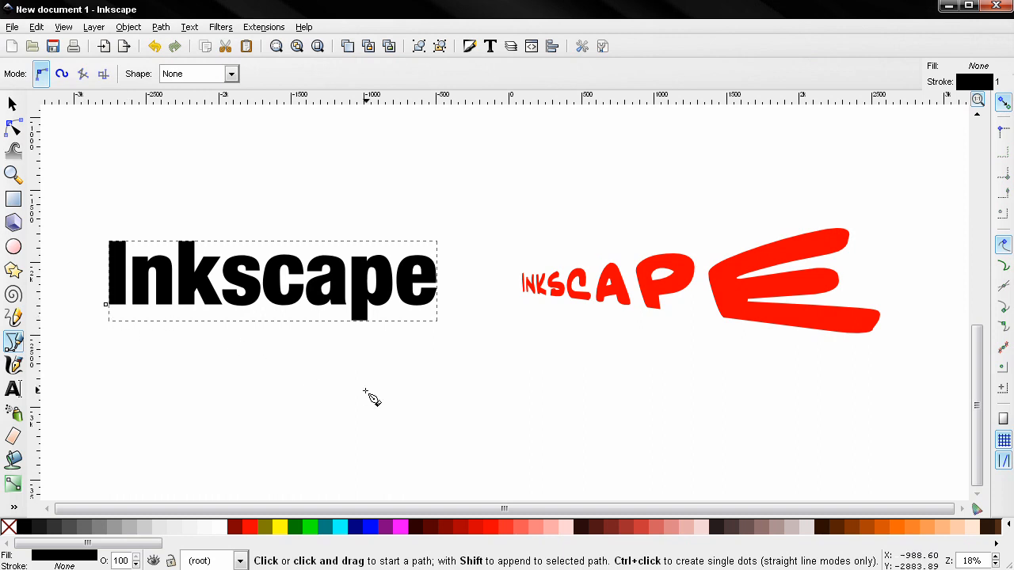
pyautogui.moveTo(79, 485)
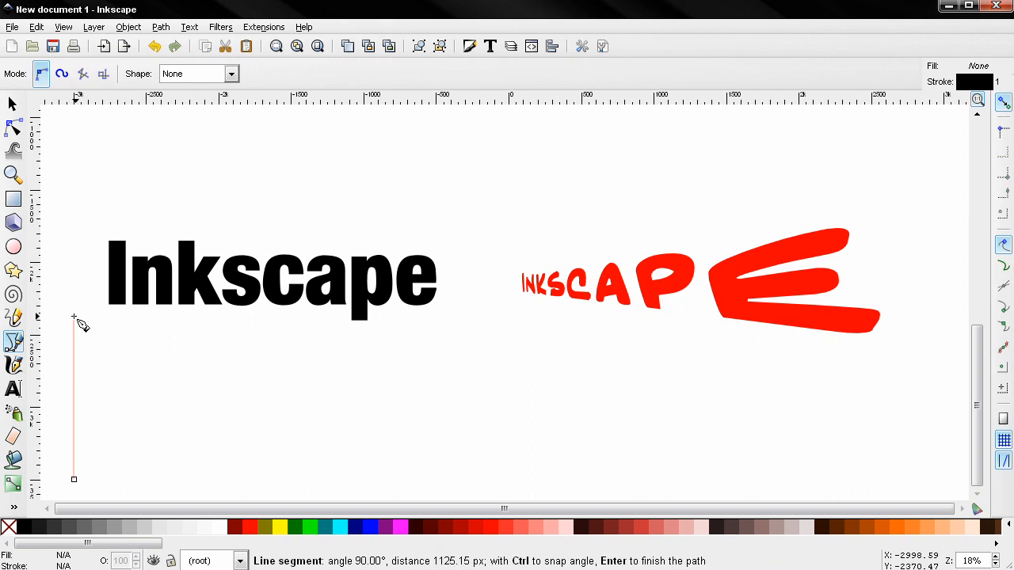
pyautogui.moveTo(416, 412)
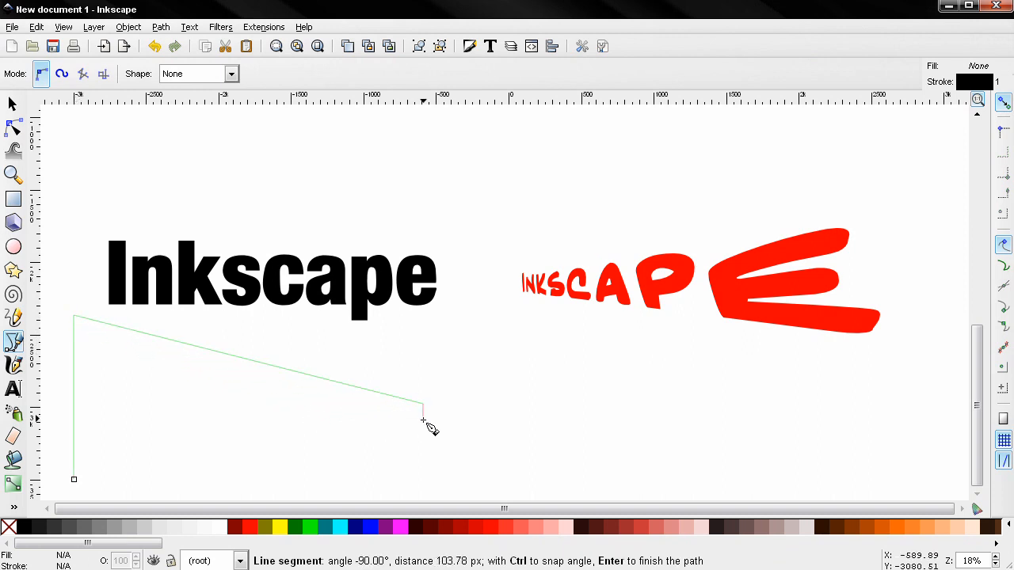
pyautogui.moveTo(80, 487)
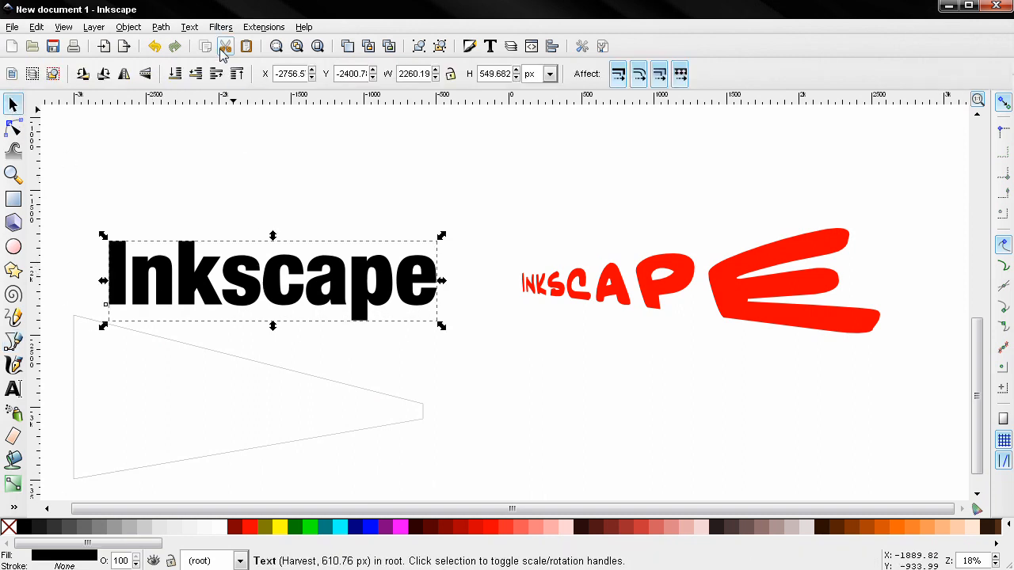
# Convert the black word to a path and apply the Perspective extension with the trapezoid.
pyautogui.click(161, 26)
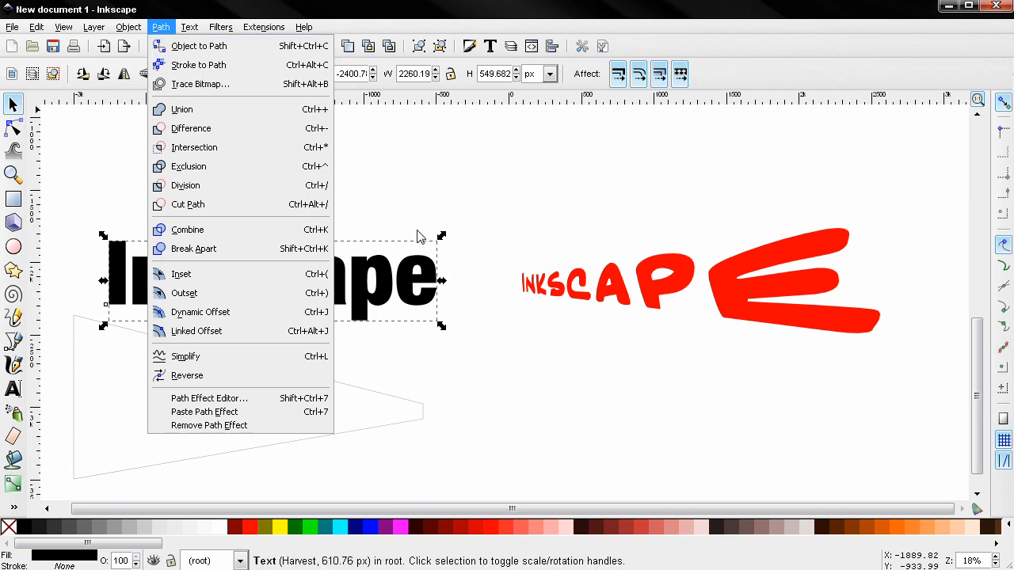
pyautogui.moveTo(372, 403)
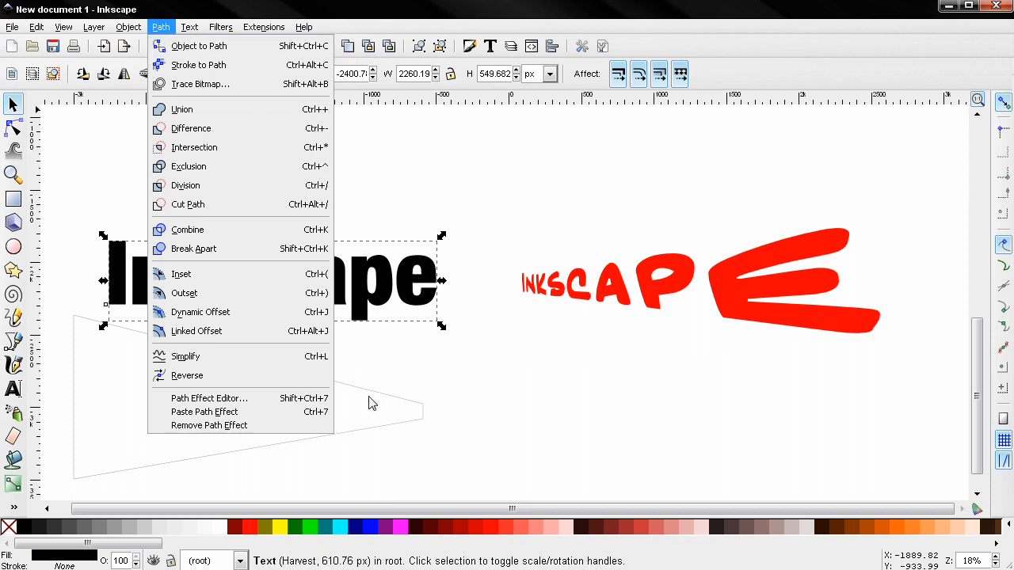
pyautogui.moveTo(198, 45)
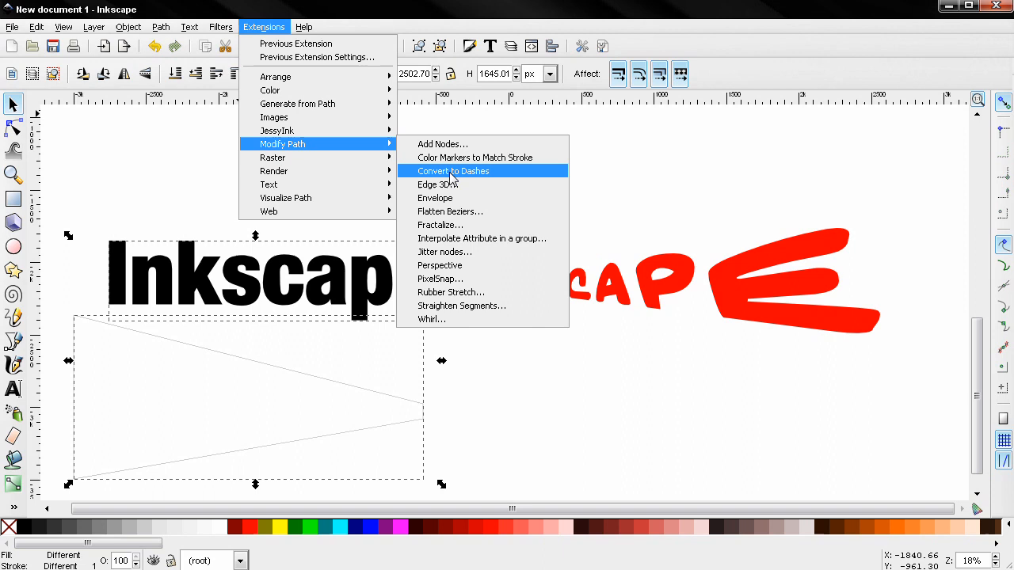
pyautogui.click(440, 265)
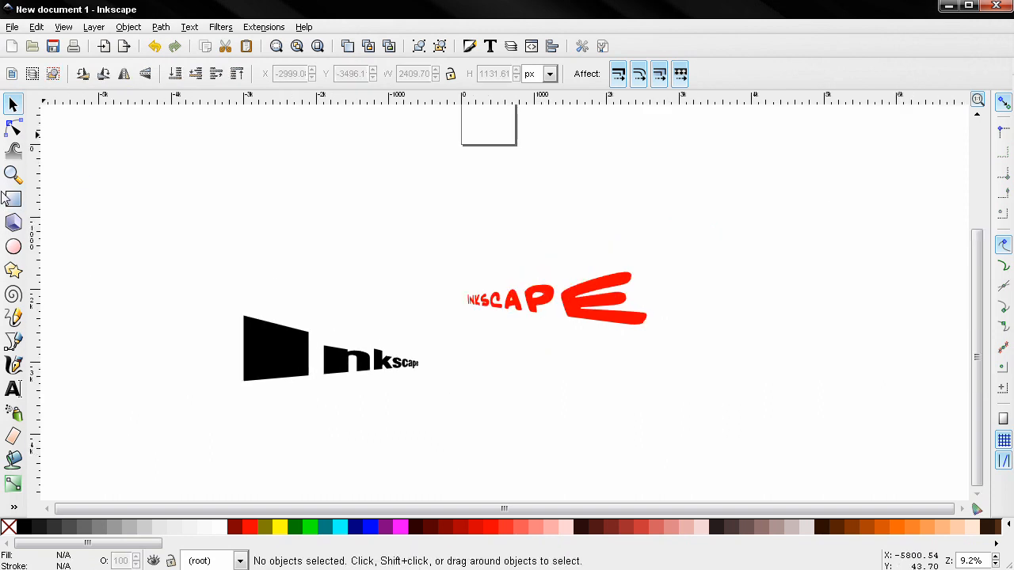
# Draw a large rectangle spanning both words and fill it olive.
pyautogui.moveTo(146, 176); pyautogui.dragTo(666, 443)
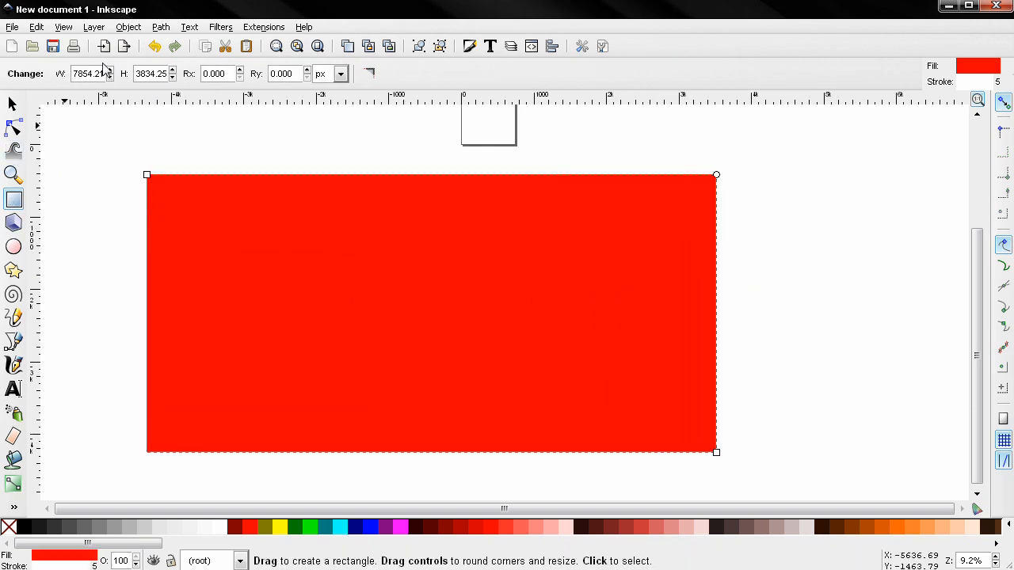
pyautogui.click(13, 104)
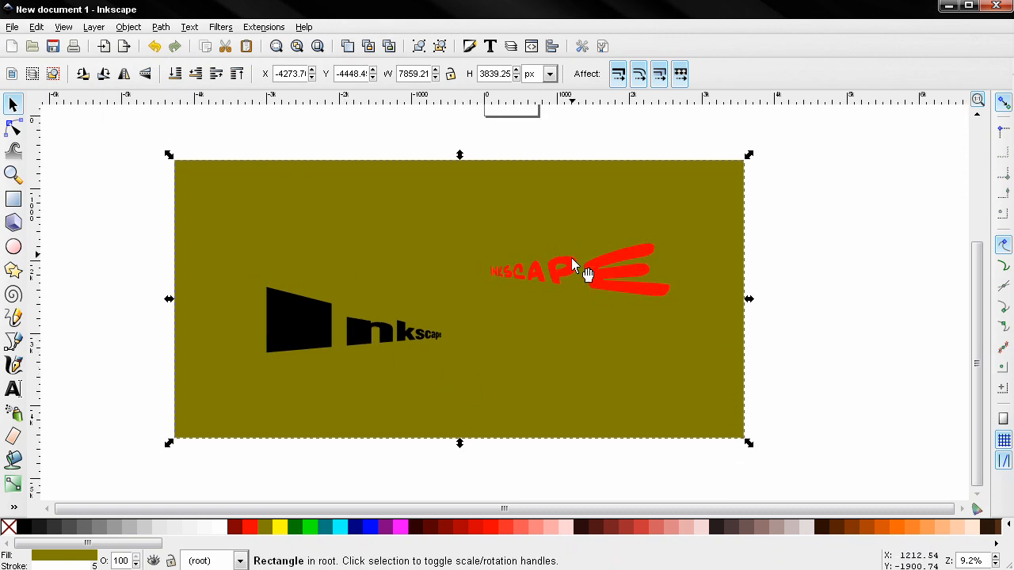
# Apply the Stained glass bevel filter to the red lettering.
pyautogui.click(579, 273)
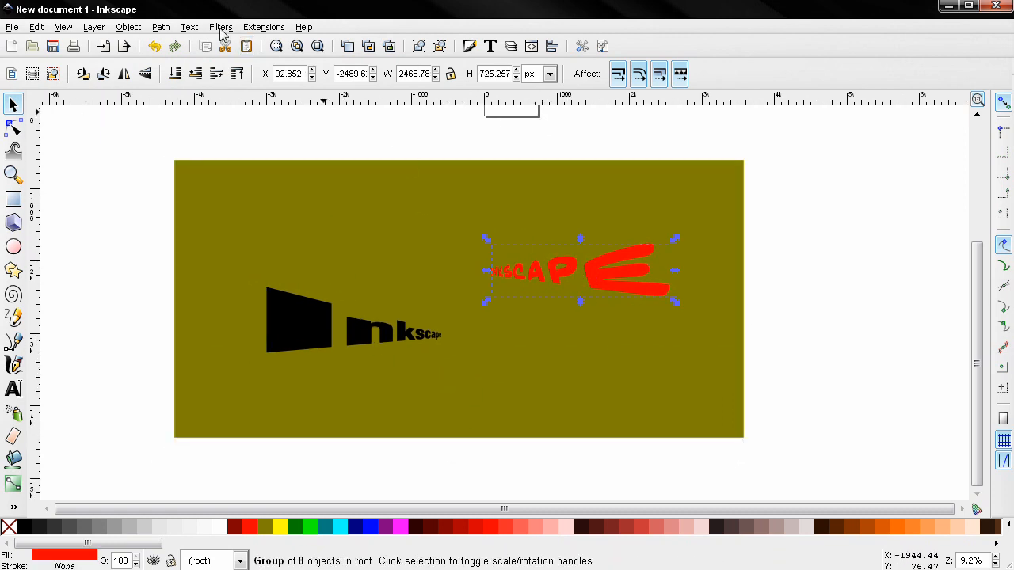
pyautogui.click(221, 26)
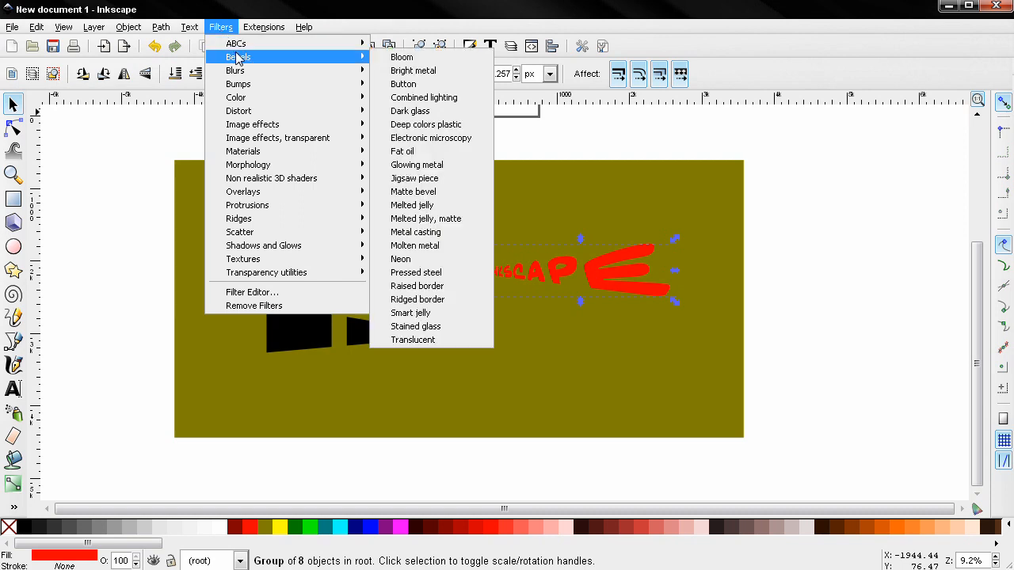
pyautogui.click(415, 325)
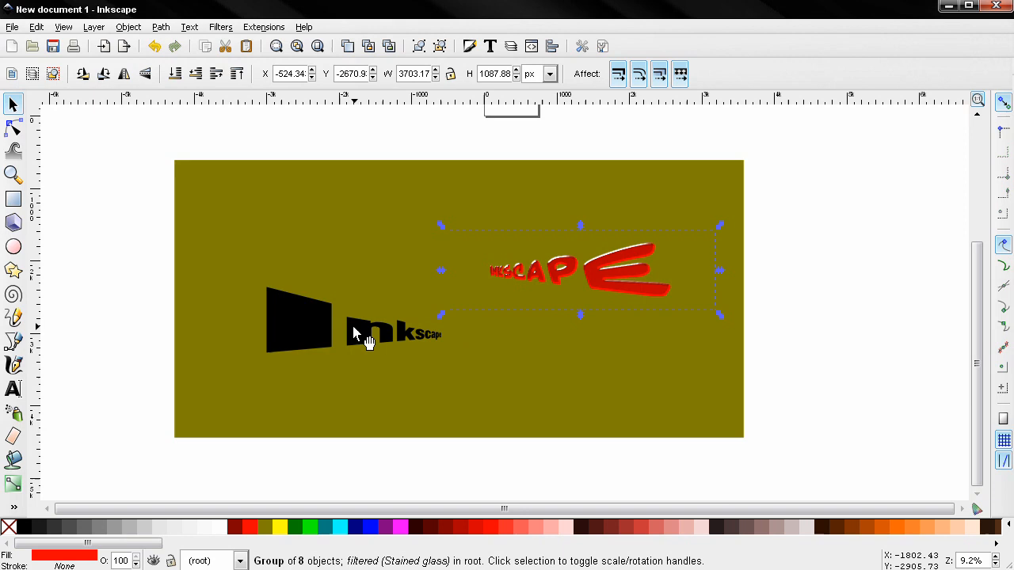
pyautogui.click(220, 26)
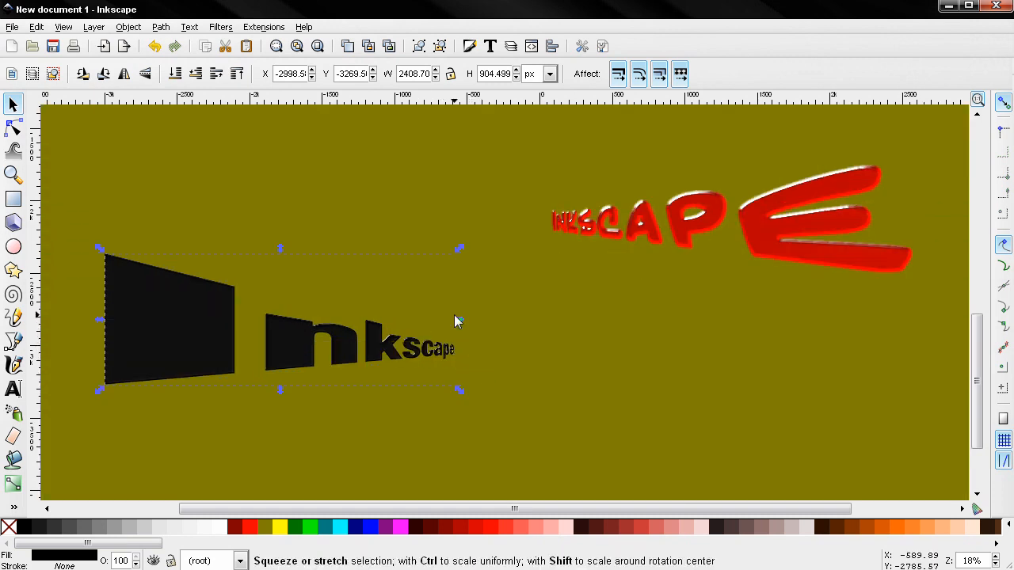
# Apply filter6377 to the black word and raise its blur to 5.6 in the Filter Editor.
pyautogui.click(221, 26)
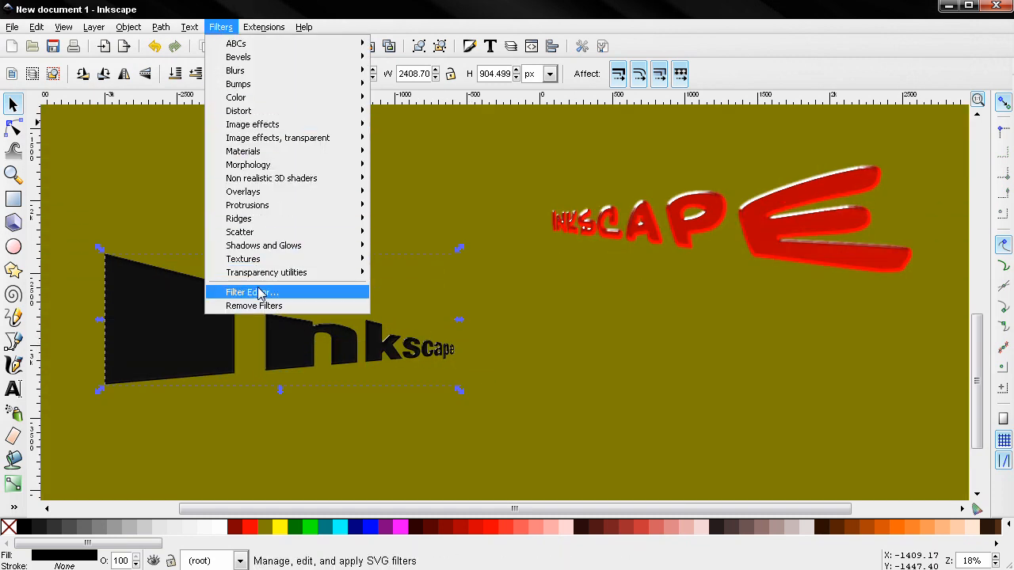
pyautogui.click(252, 292)
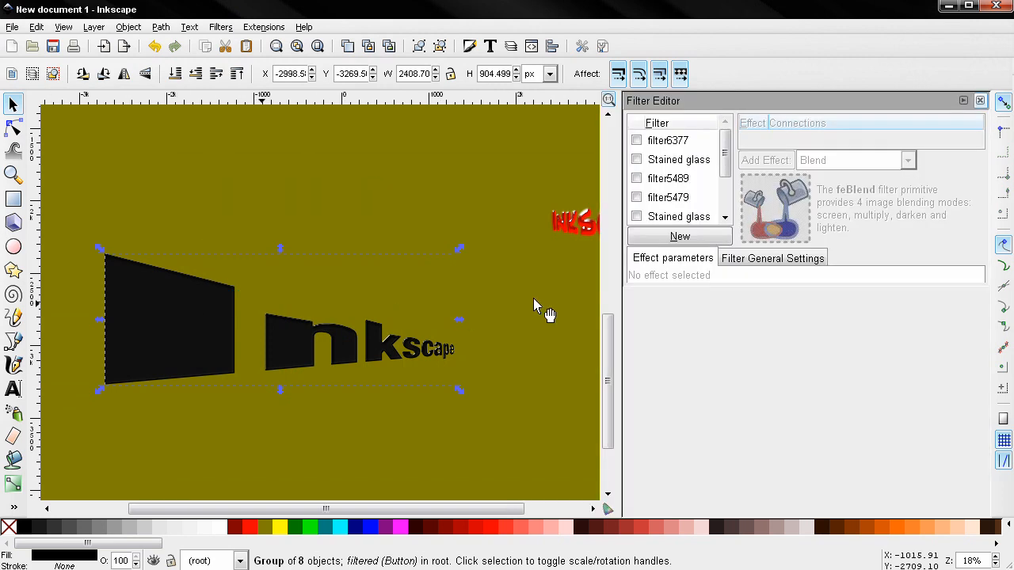
pyautogui.moveTo(316, 368)
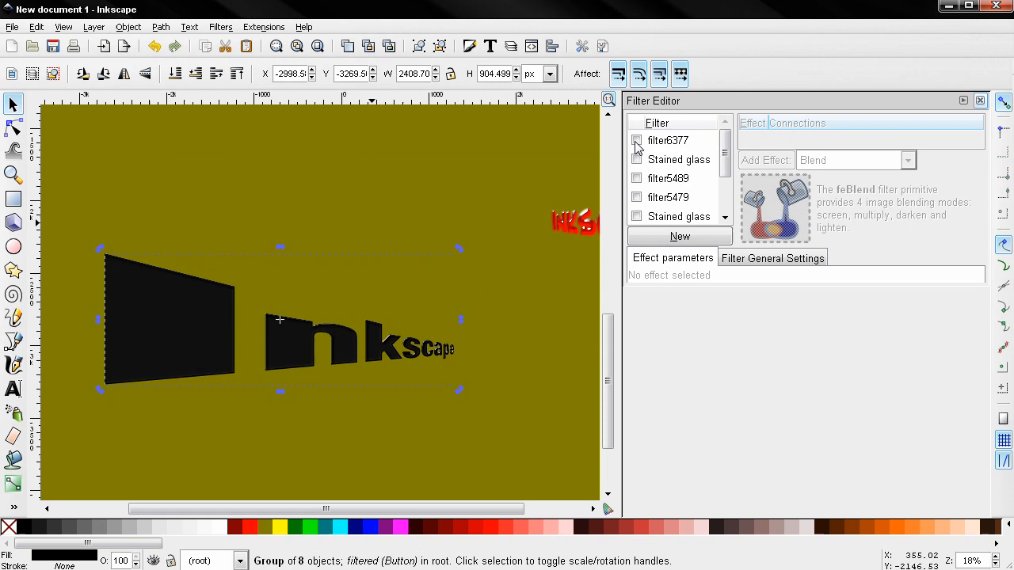
pyautogui.click(637, 140)
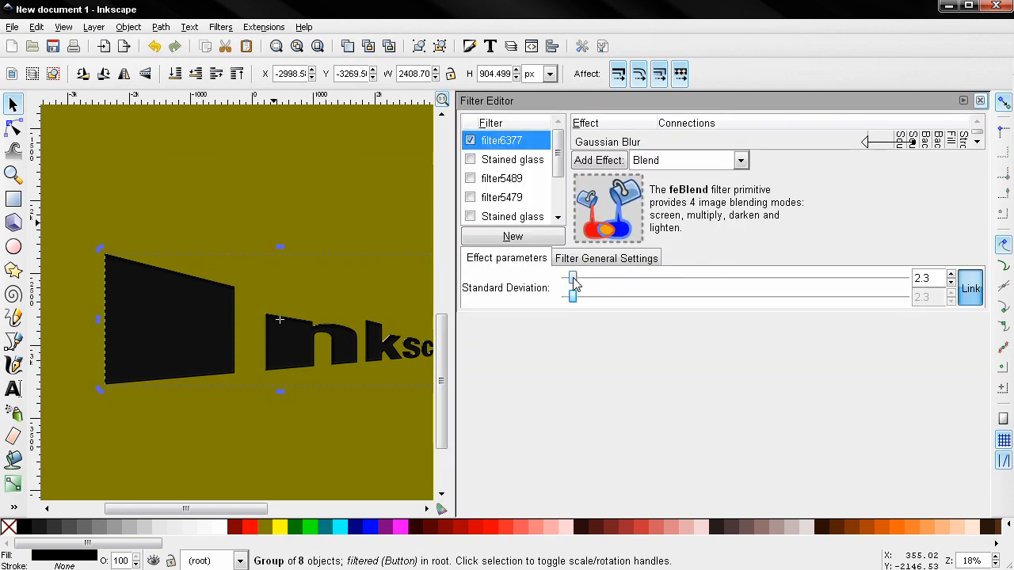
pyautogui.moveTo(571, 277); pyautogui.dragTo(582, 277)
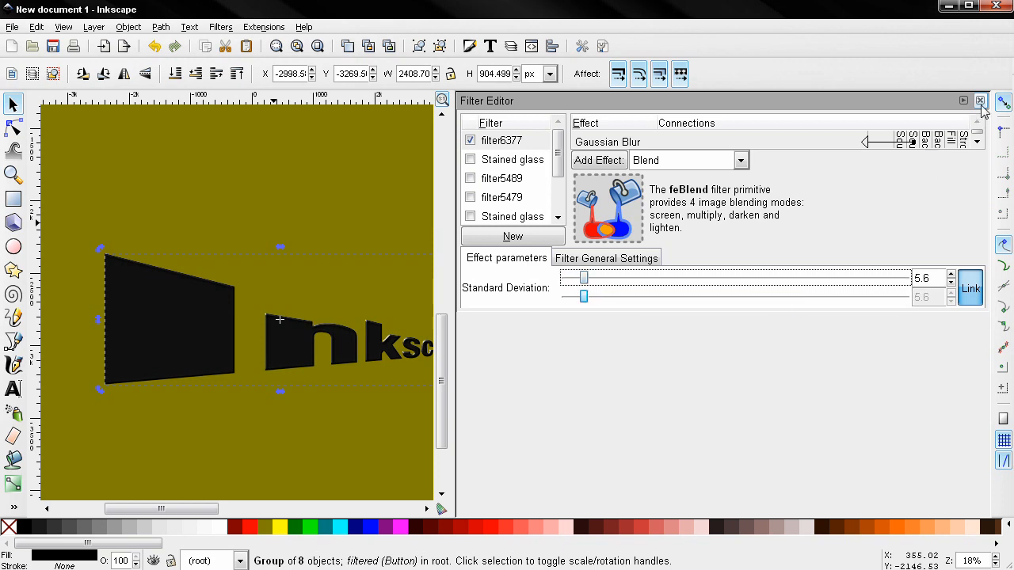
pyautogui.click(981, 100)
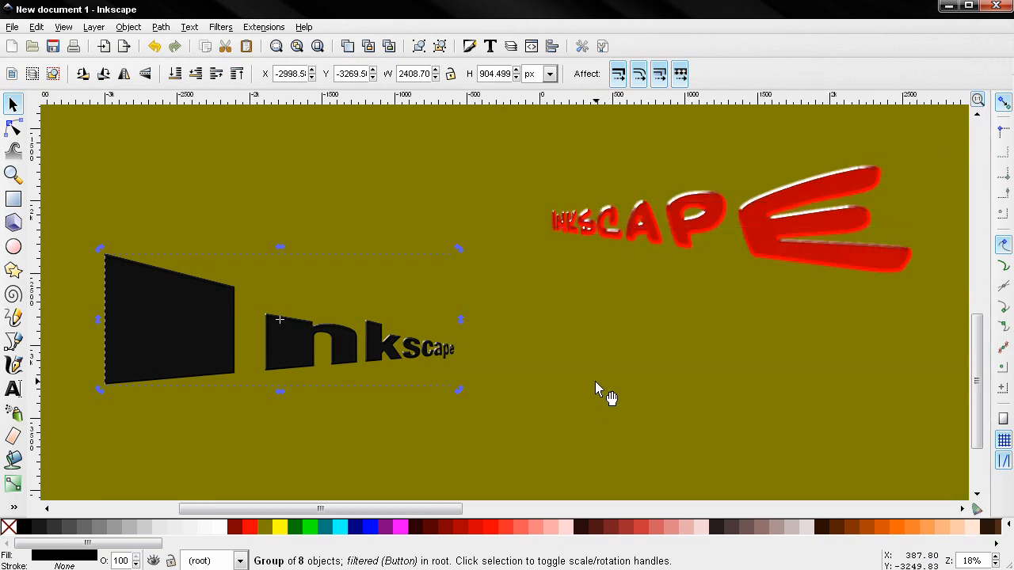
# Draw a straight line under the red word from I to E, then select it.
pyautogui.click(14, 340)
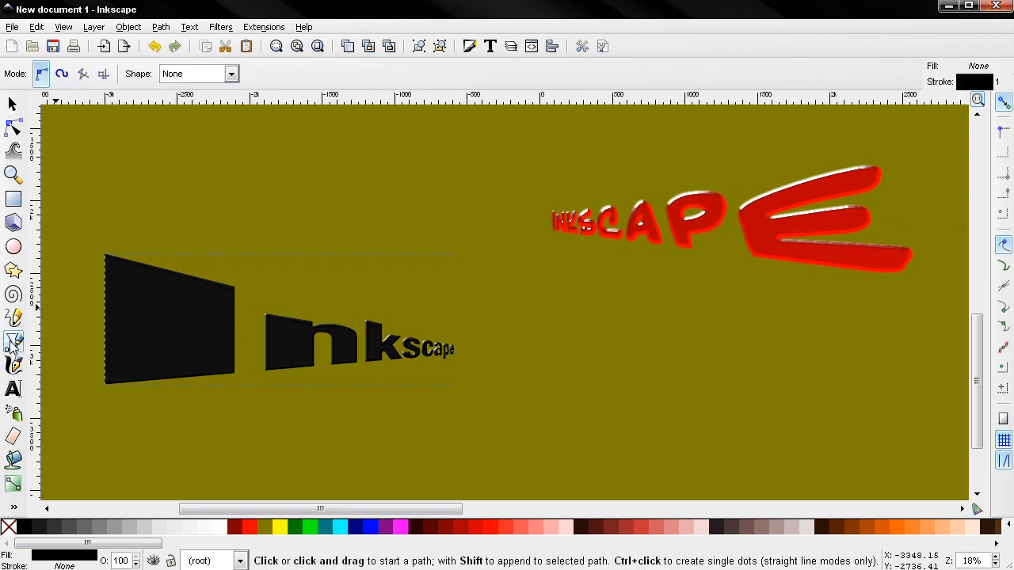
pyautogui.moveTo(555, 237)
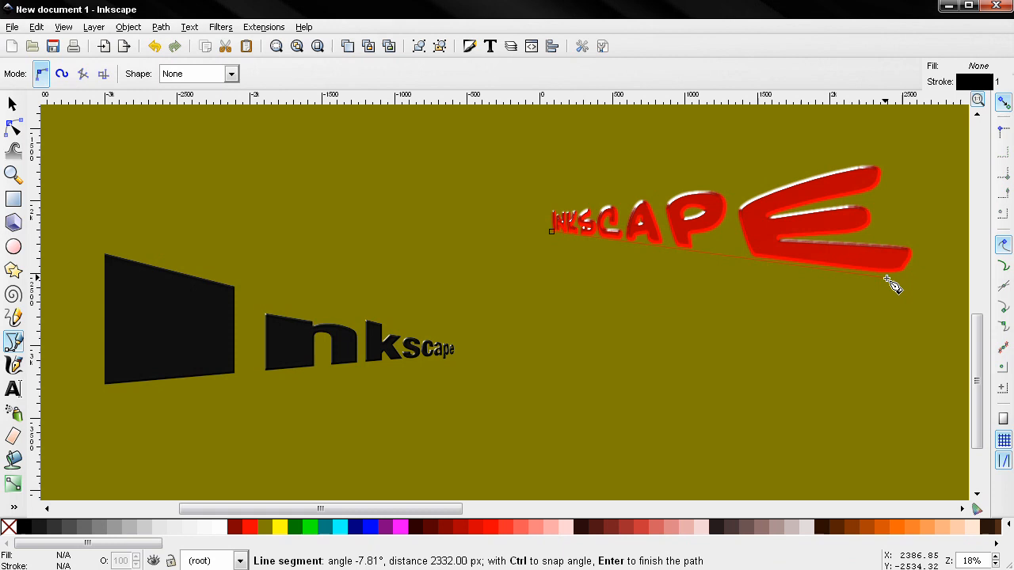
pyautogui.moveTo(905, 281)
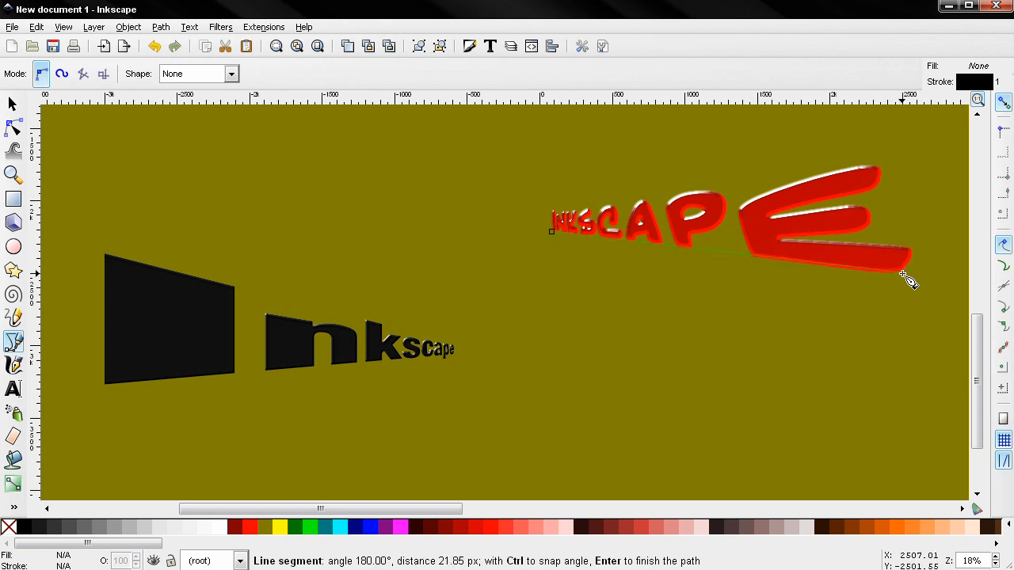
pyautogui.moveTo(917, 282)
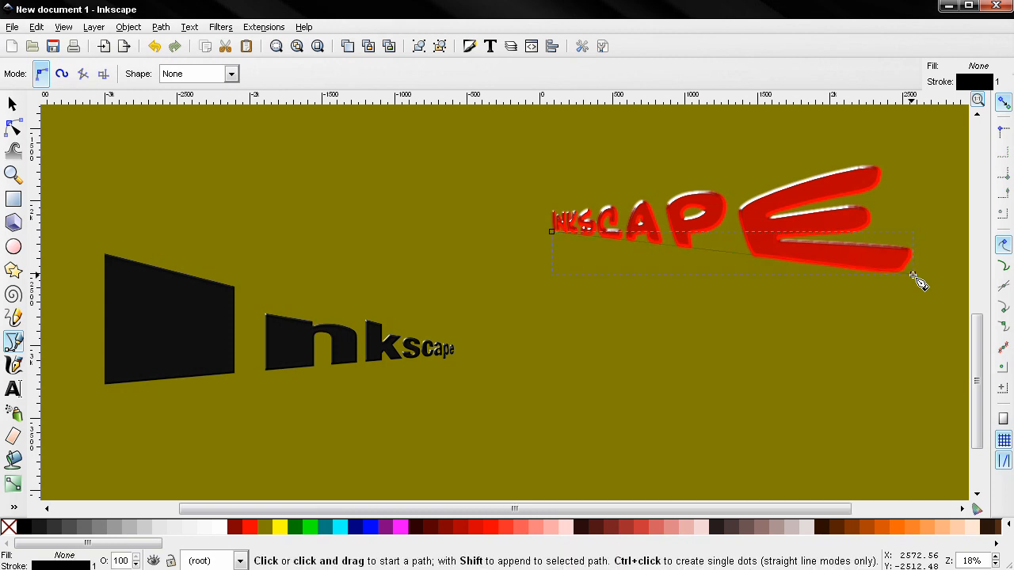
pyautogui.click(13, 103)
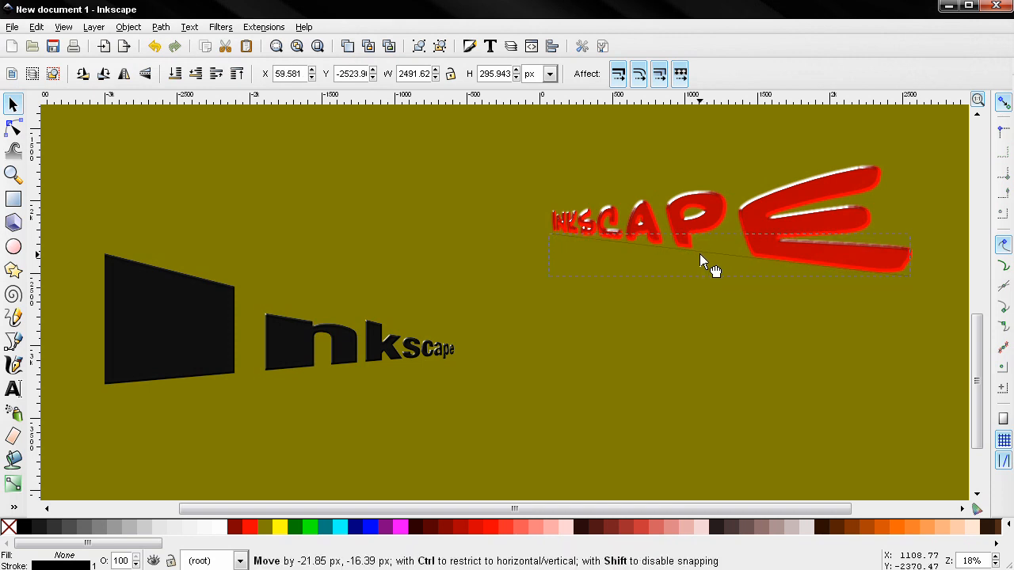
pyautogui.click(705, 261)
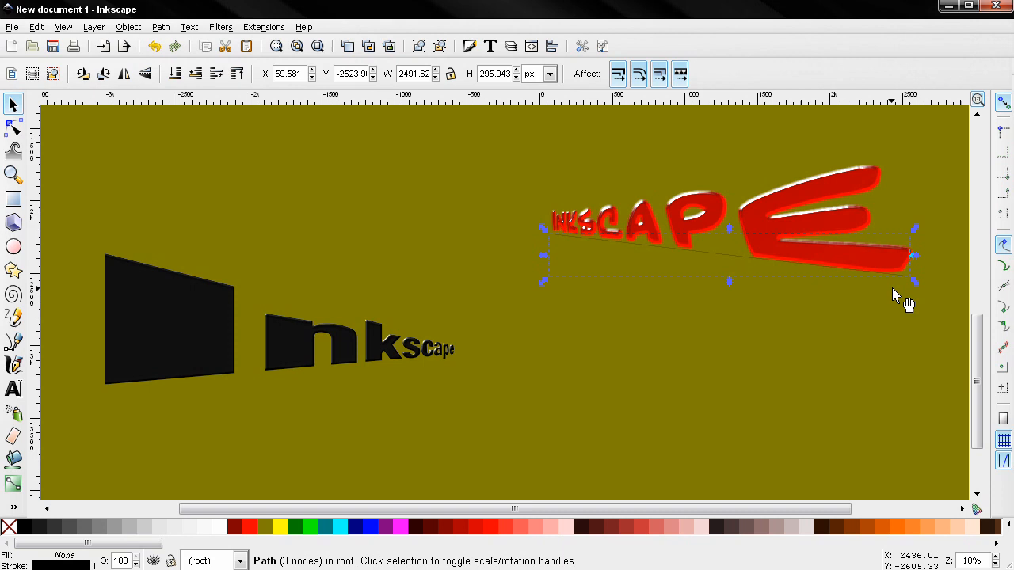
pyautogui.moveTo(482, 55)
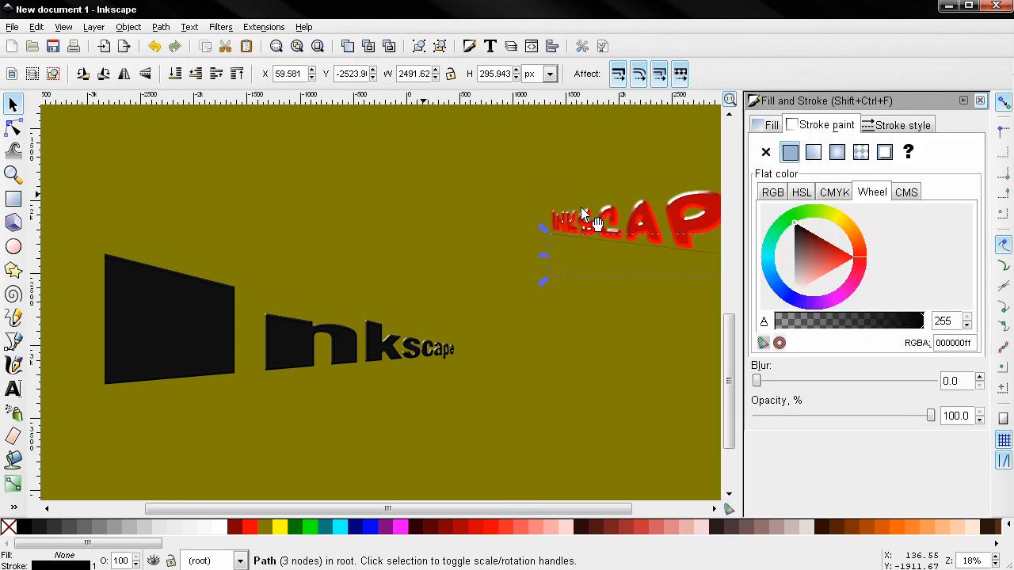
pyautogui.moveTo(802, 284)
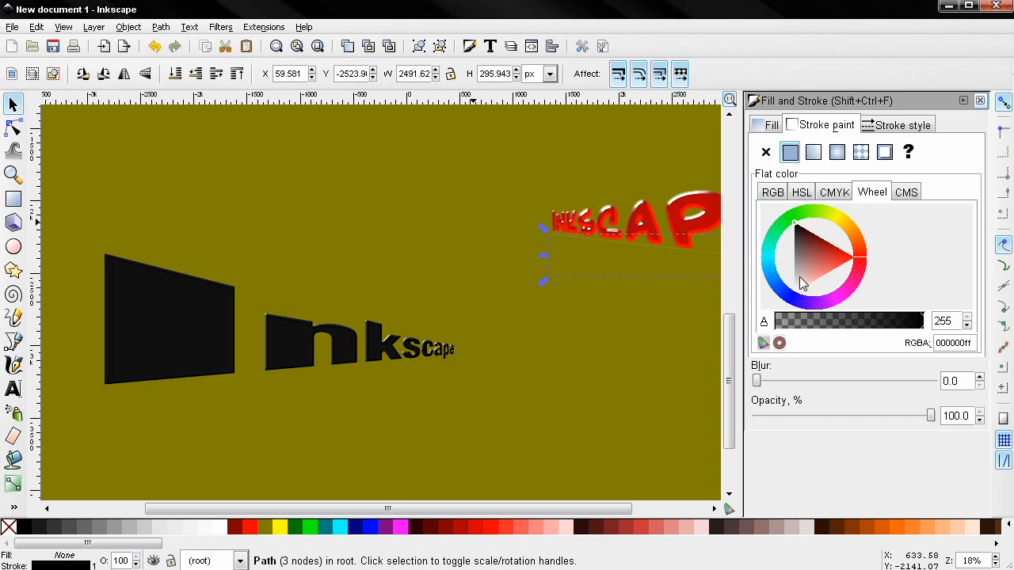
# Give the line under the red word a 5 px stroke and a soft blur.
pyautogui.click(903, 124)
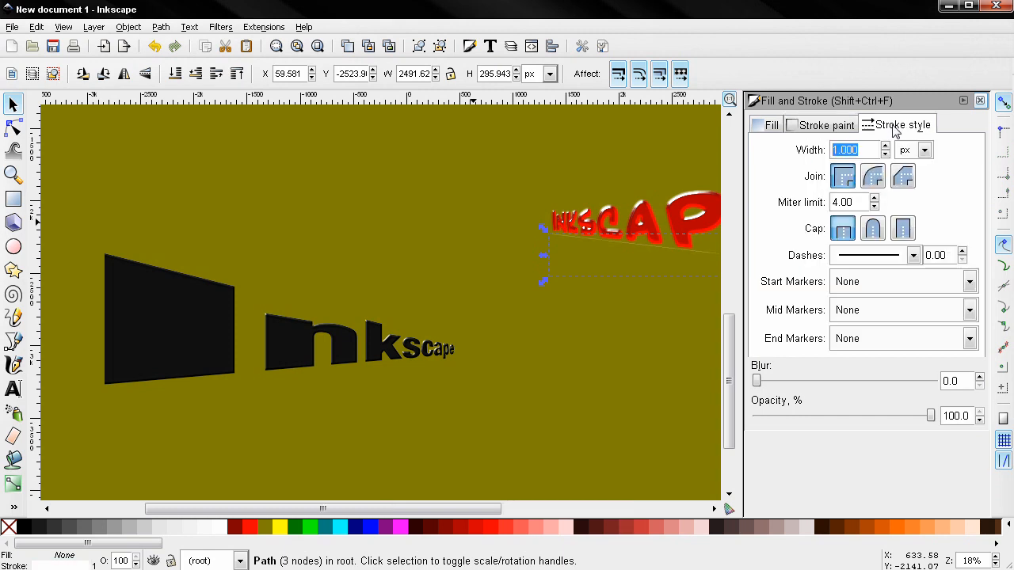
pyautogui.moveTo(745, 150)
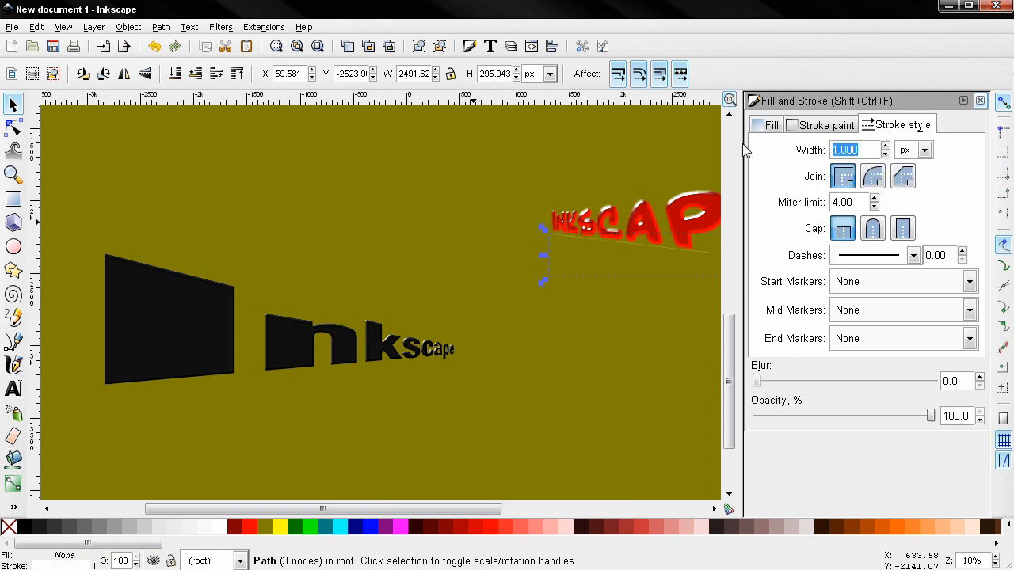
pyautogui.write('5.000')
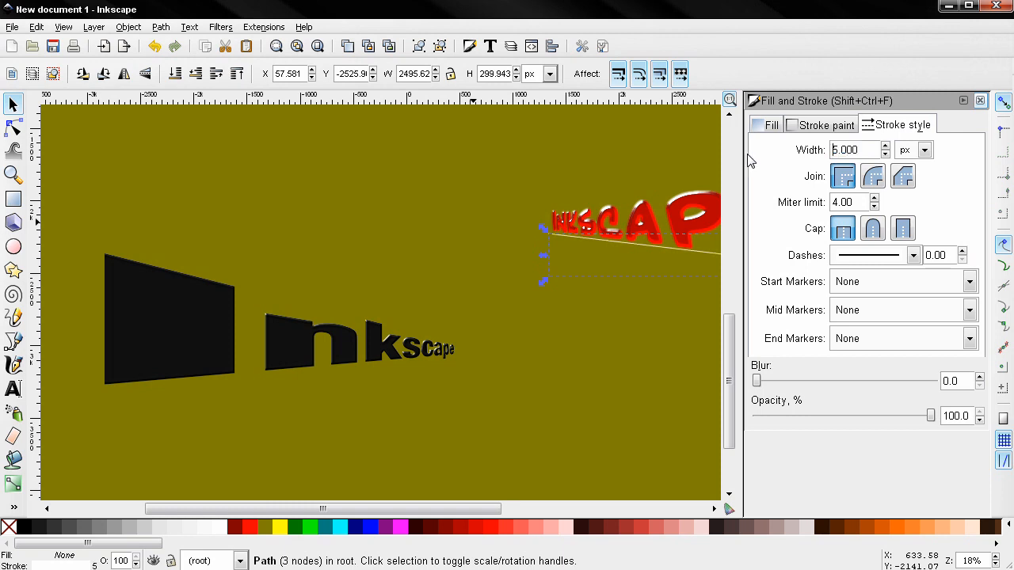
pyautogui.moveTo(757, 383)
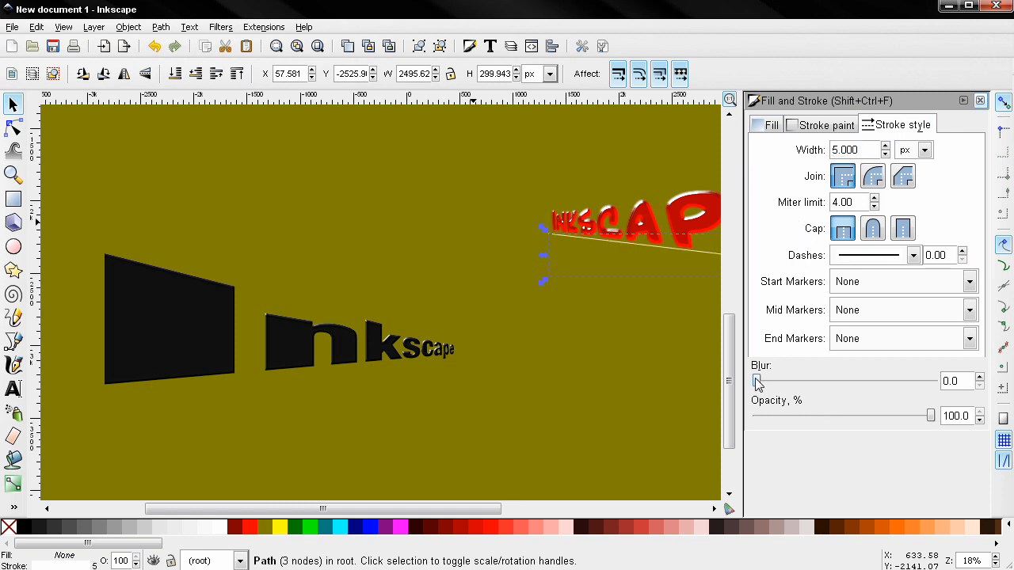
pyautogui.moveTo(754, 381); pyautogui.dragTo(767, 381)
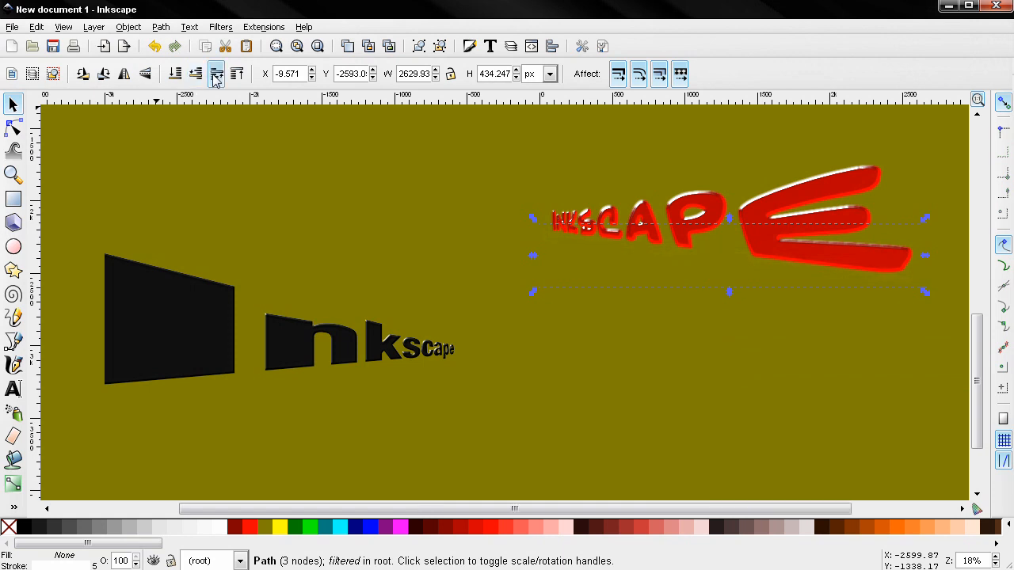
pyautogui.moveTo(689, 262)
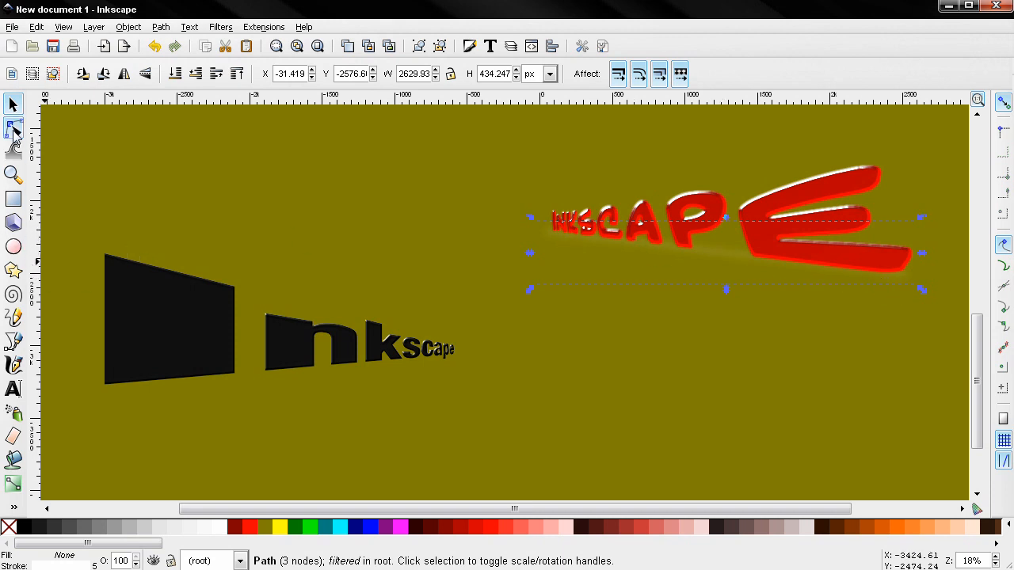
# Move an endpoint of the glow line so it runs along the red word's base, then deselect.
pyautogui.click(13, 132)
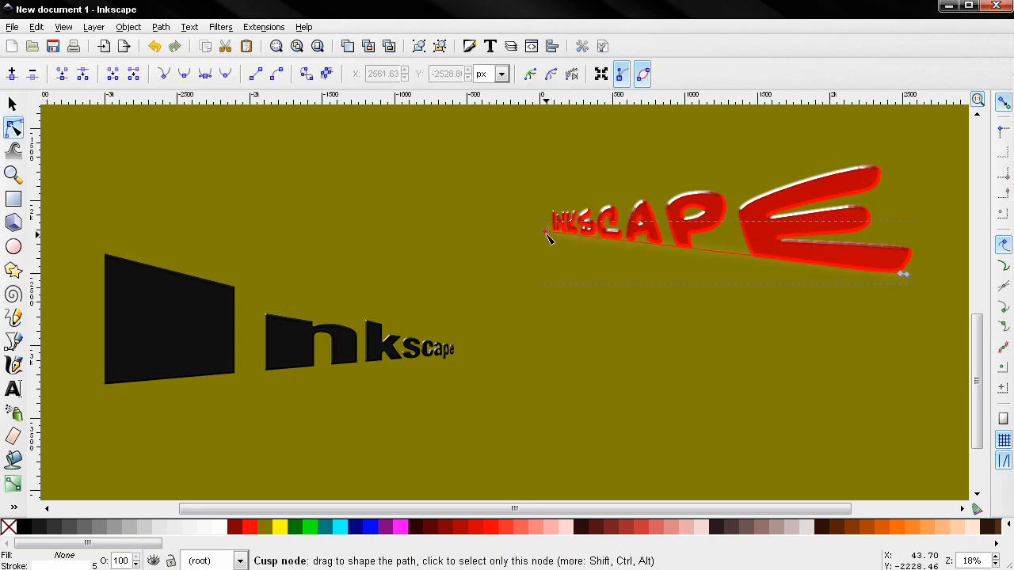
pyautogui.moveTo(546, 230); pyautogui.dragTo(549, 236)
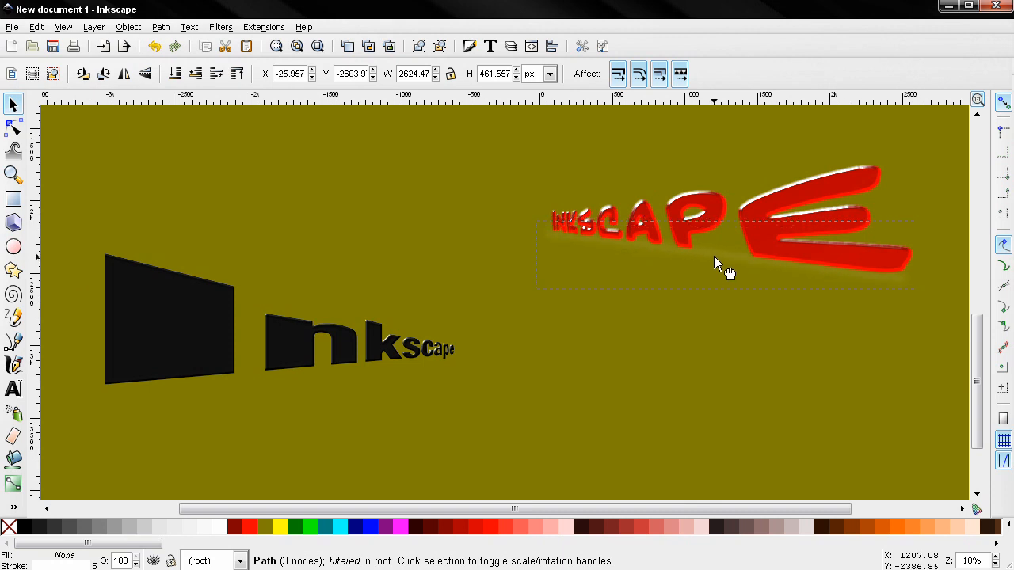
pyautogui.click(257, 381)
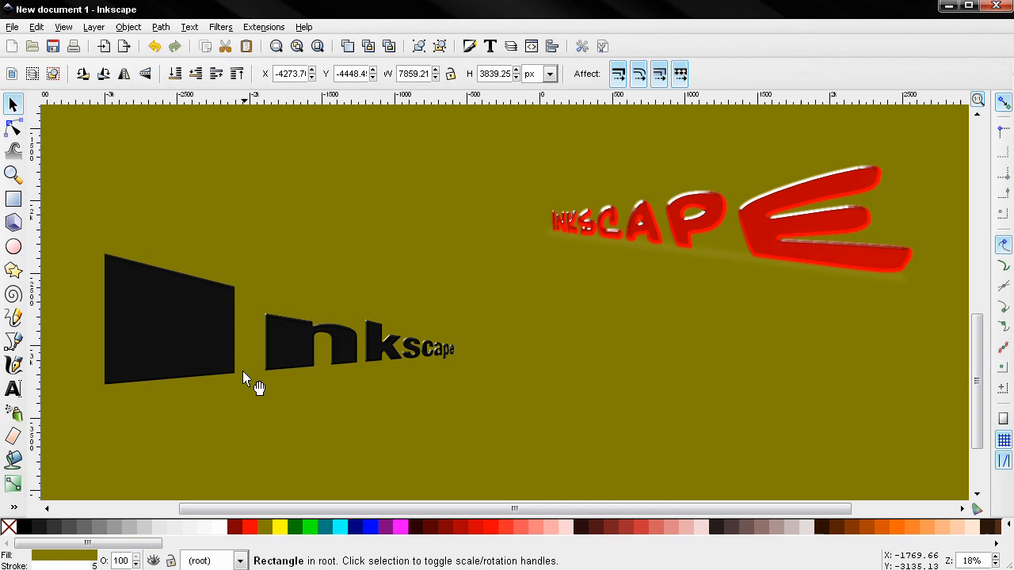
pyautogui.moveTo(190, 388)
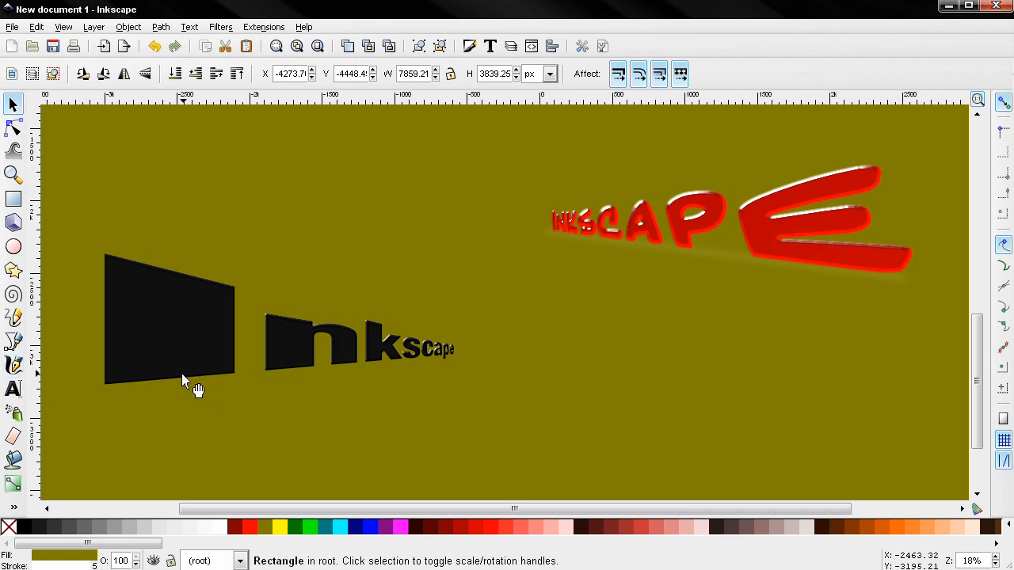
pyautogui.moveTo(732, 258)
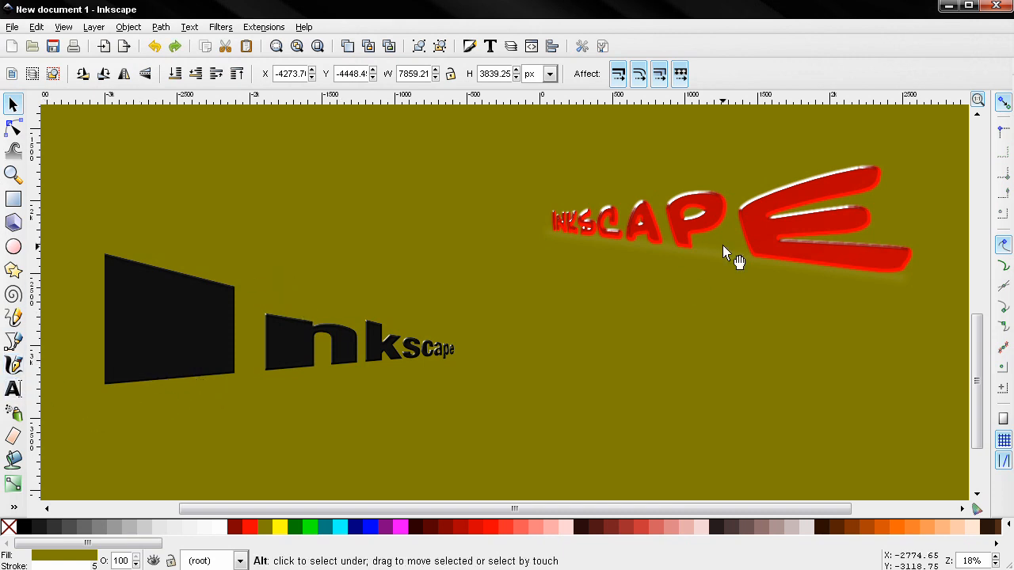
pyautogui.click(728, 254)
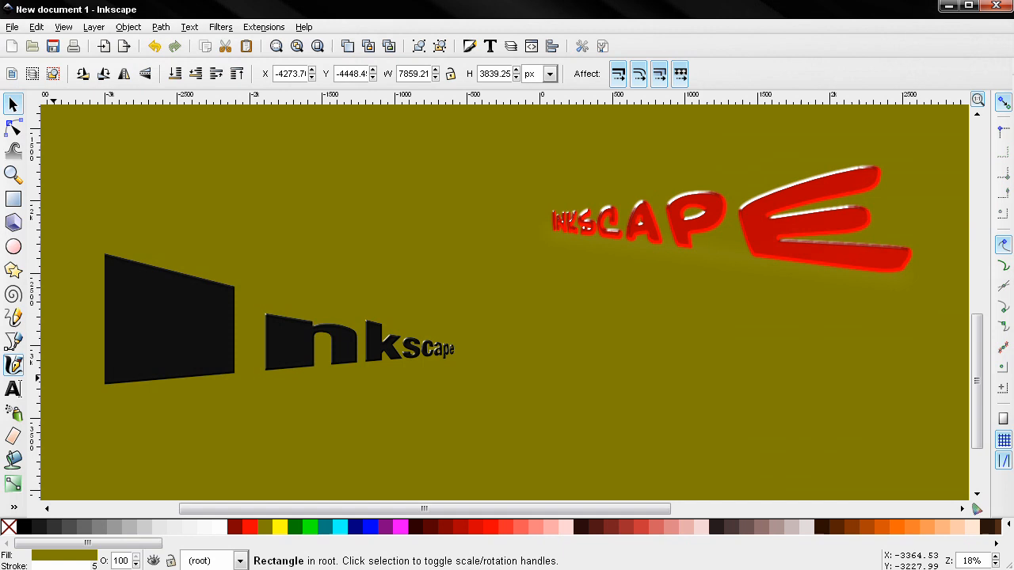
# Draw a line under the black word with a 7 px stroke and blur 7.
pyautogui.click(13, 341)
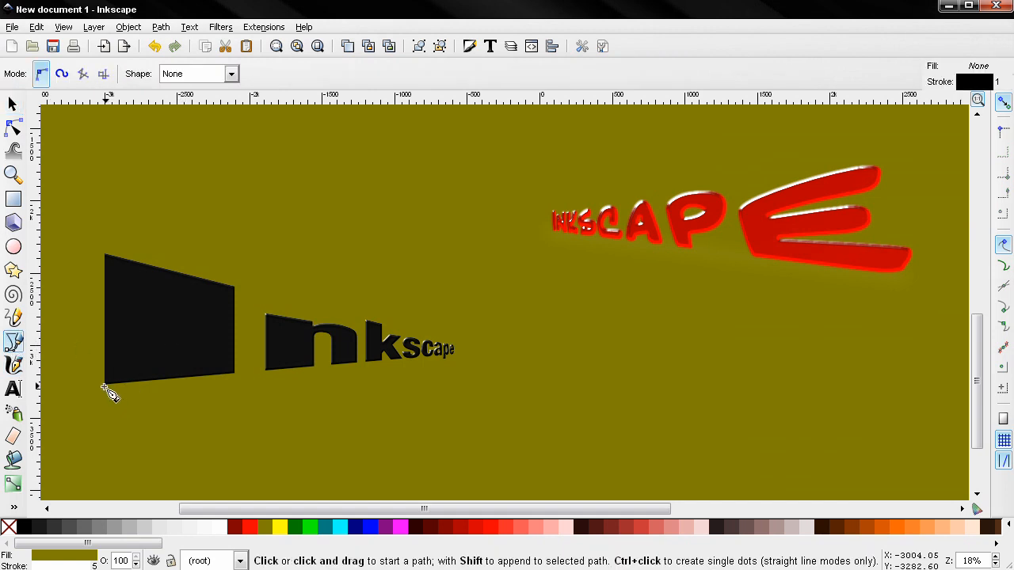
pyautogui.click(104, 388)
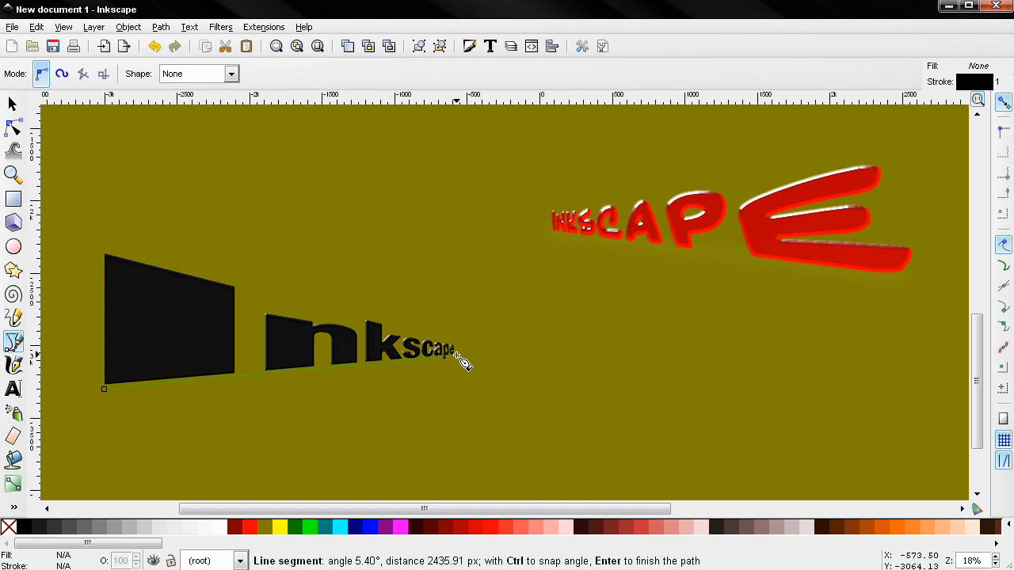
pyautogui.moveTo(465, 360)
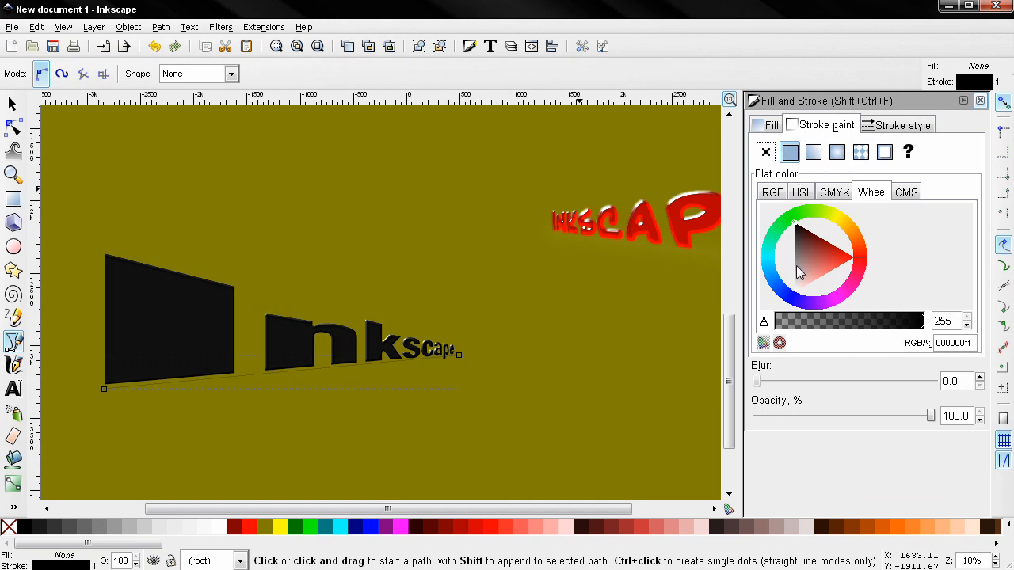
pyautogui.click(903, 125)
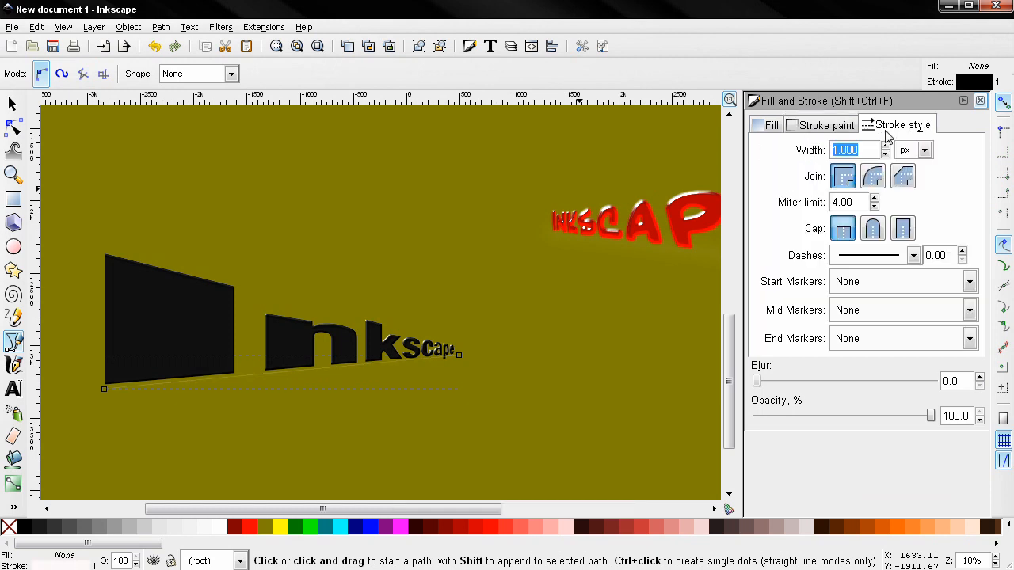
pyautogui.write('7')
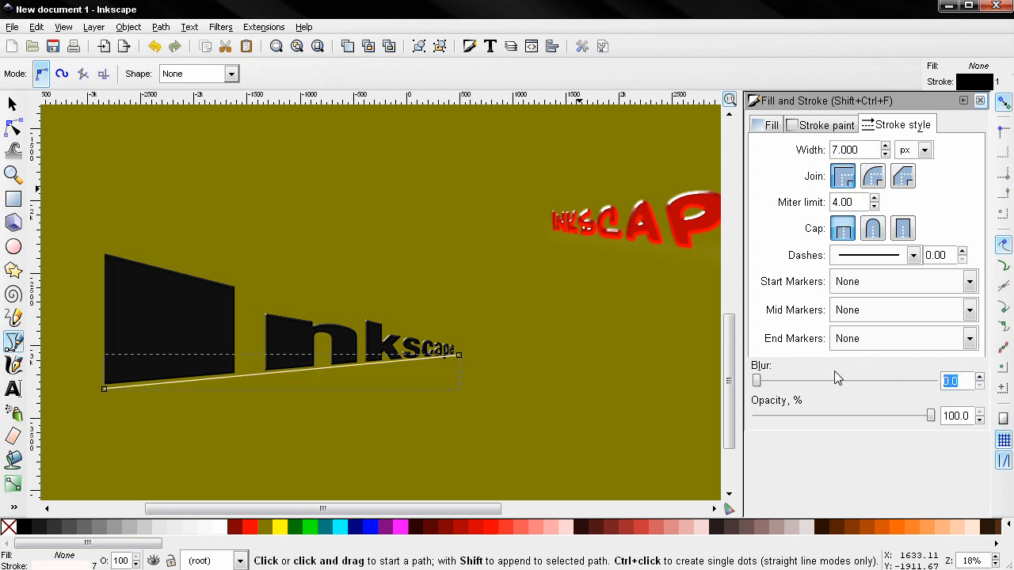
pyautogui.write('7.0')
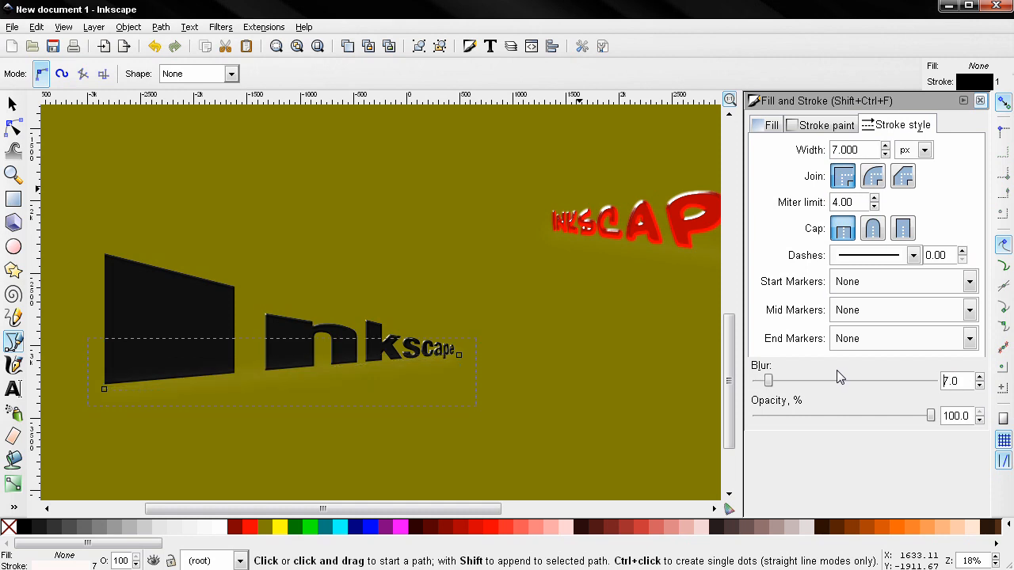
pyautogui.moveTo(981, 101)
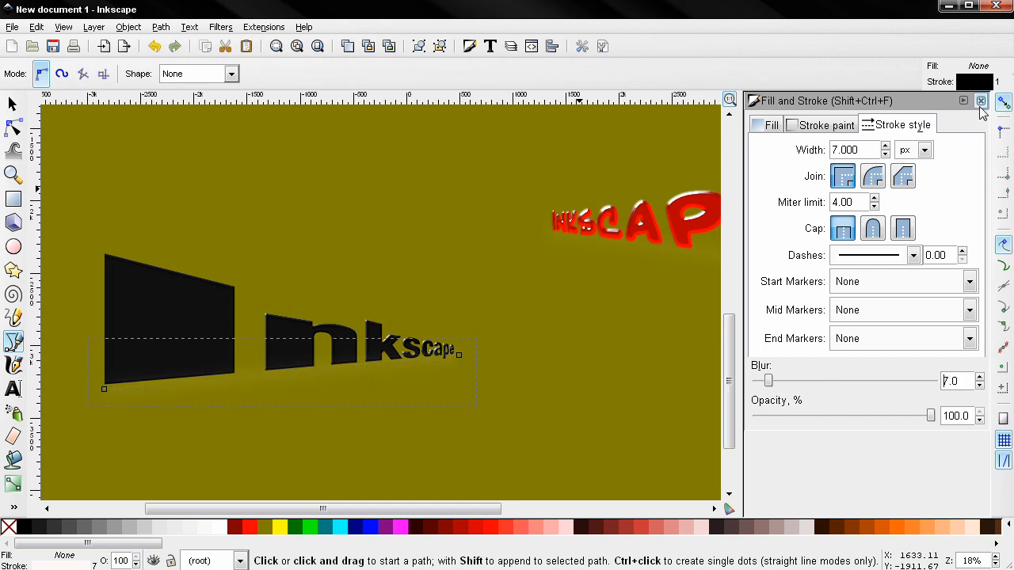
pyautogui.click(981, 100)
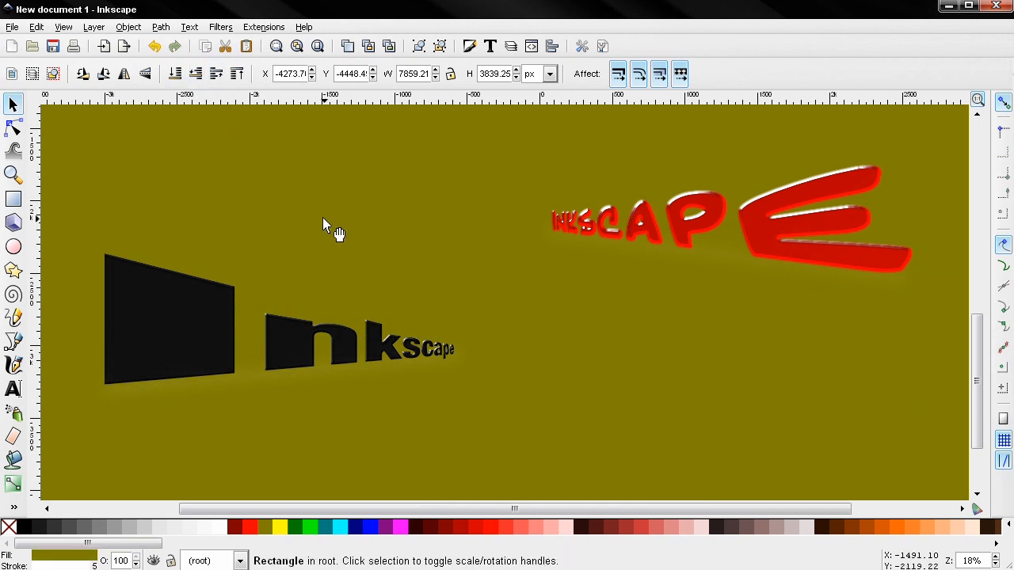
pyautogui.moveTo(677, 242)
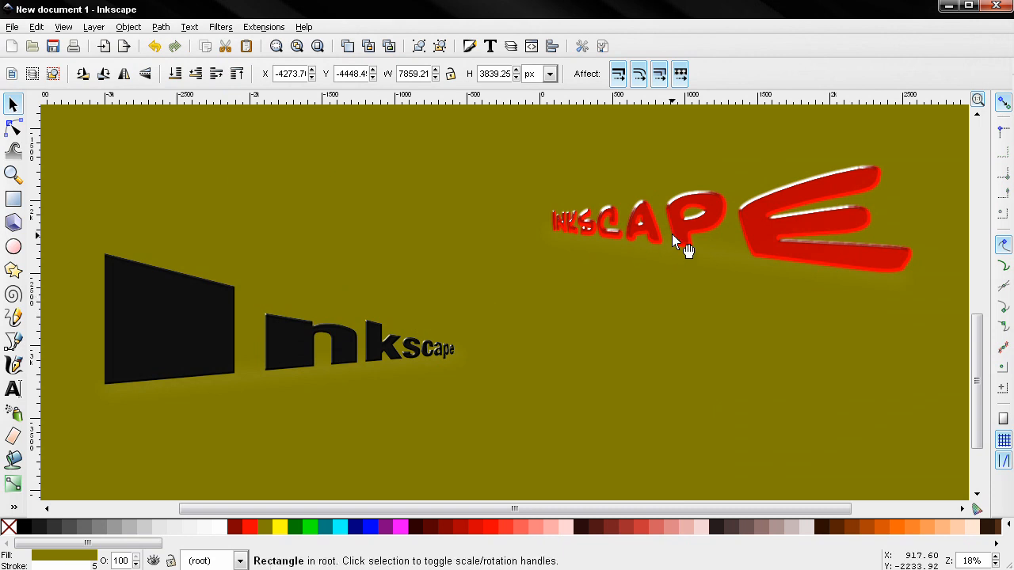
pyautogui.moveTo(332, 348)
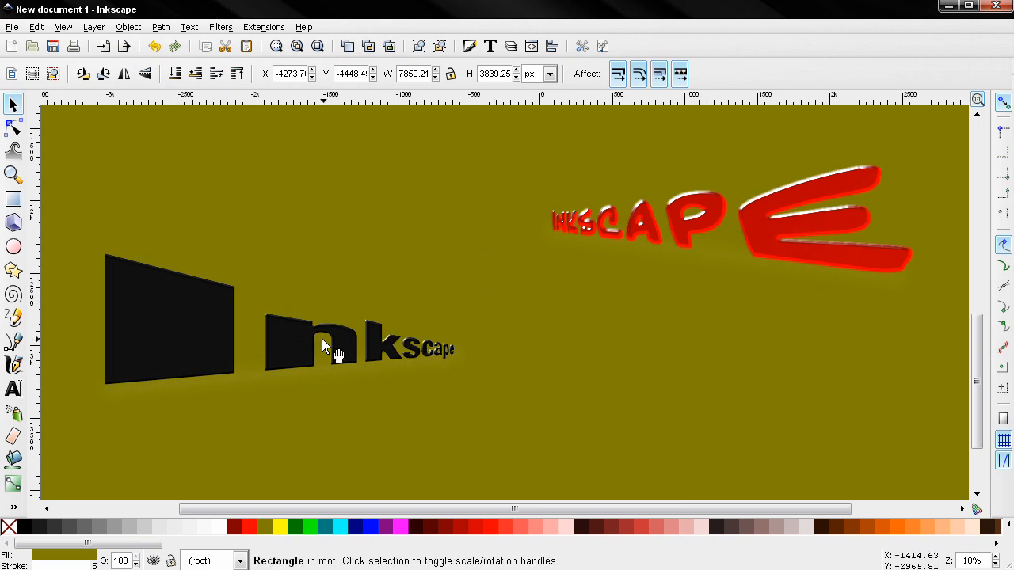
pyautogui.moveTo(507, 325)
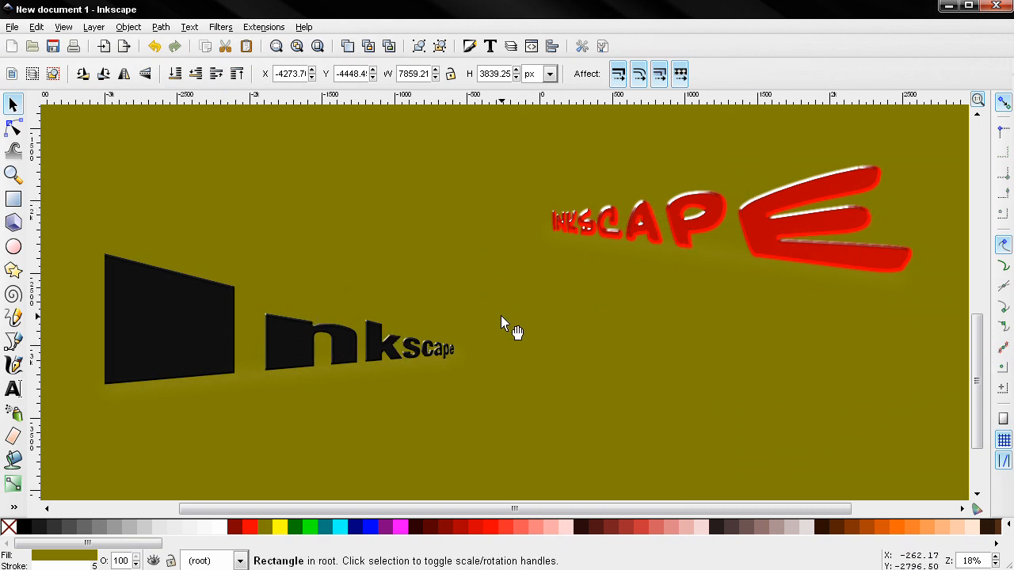